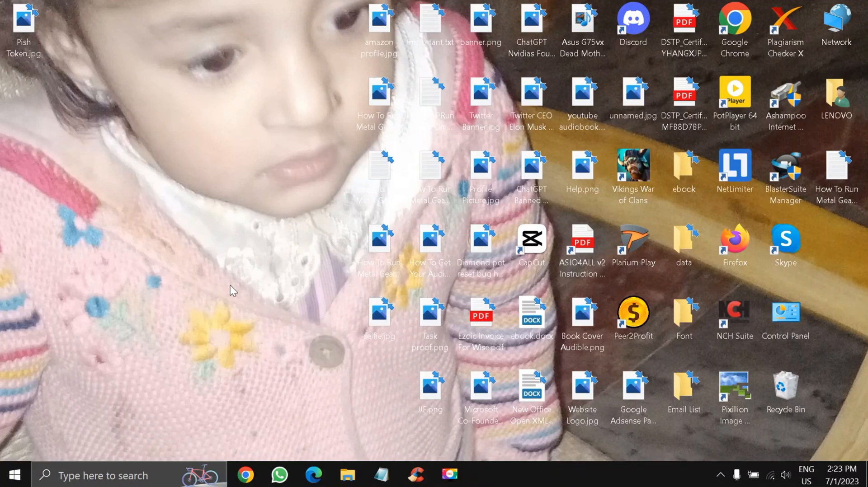
mouse_move(326, 303)
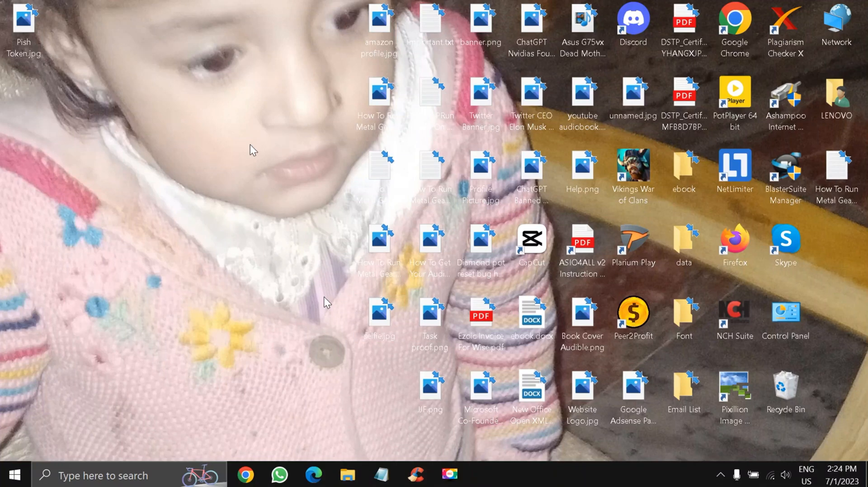
mouse_move(154, 247)
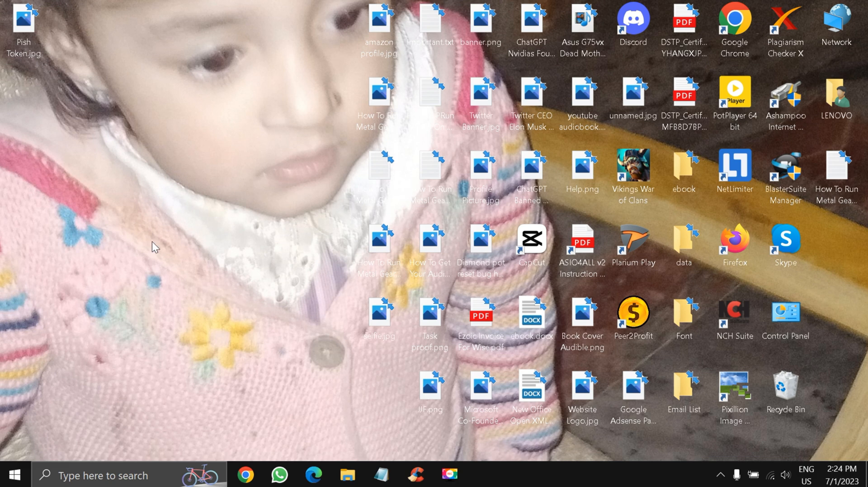
mouse_move(378, 103)
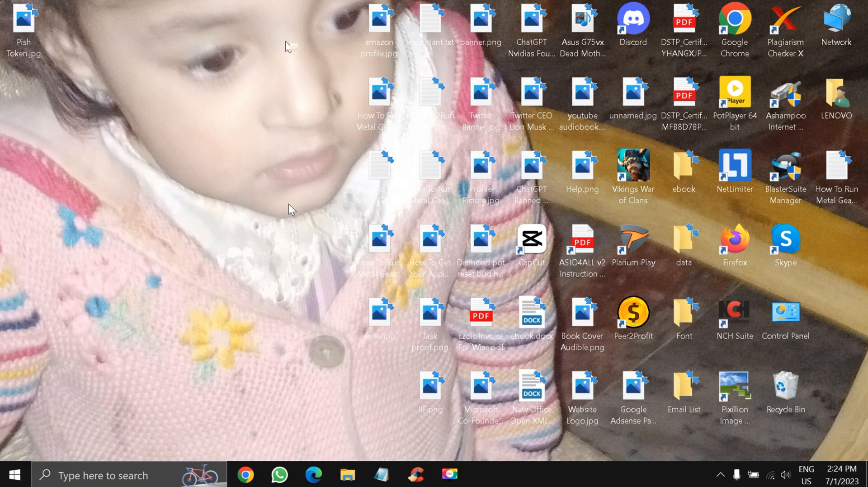
mouse_move(337, 161)
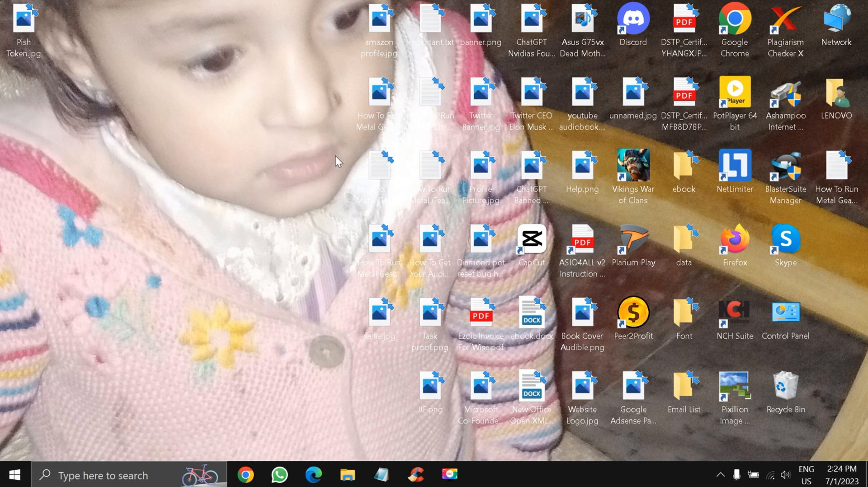
mouse_move(283, 180)
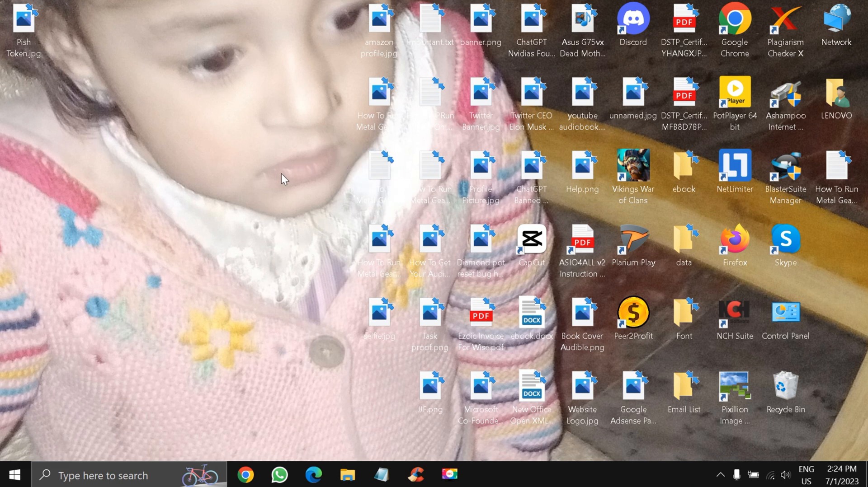
mouse_move(385, 269)
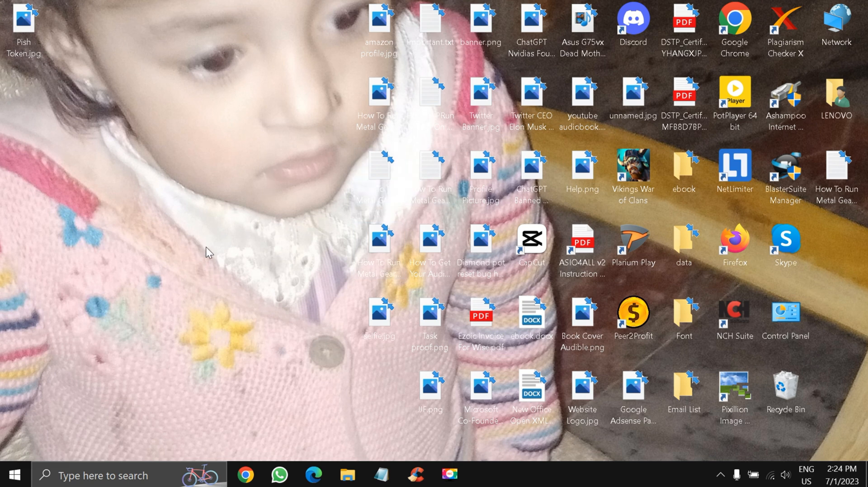
mouse_move(213, 287)
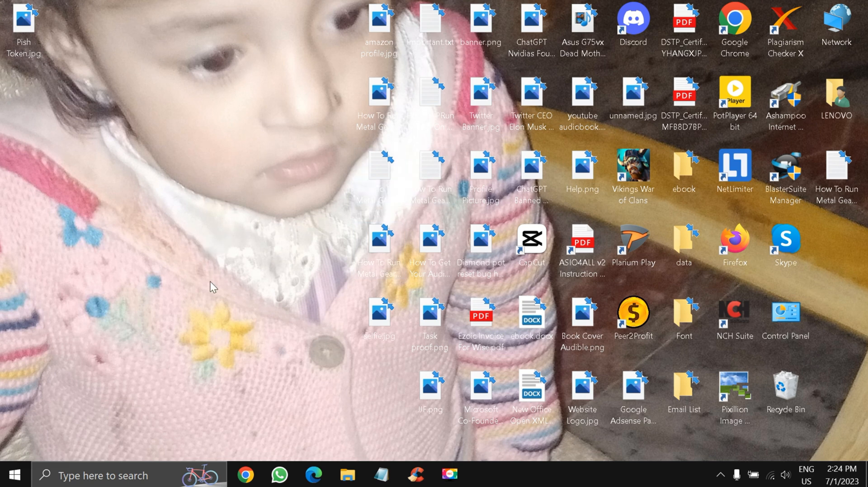
mouse_move(166, 216)
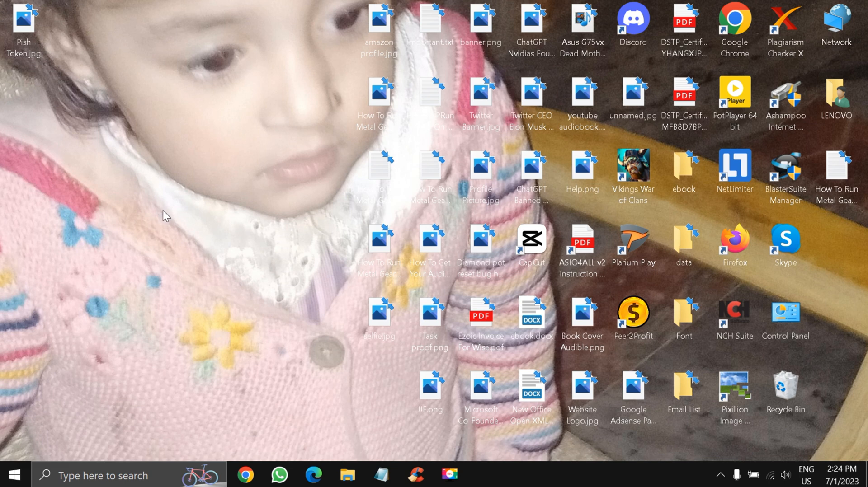
mouse_move(120, 291)
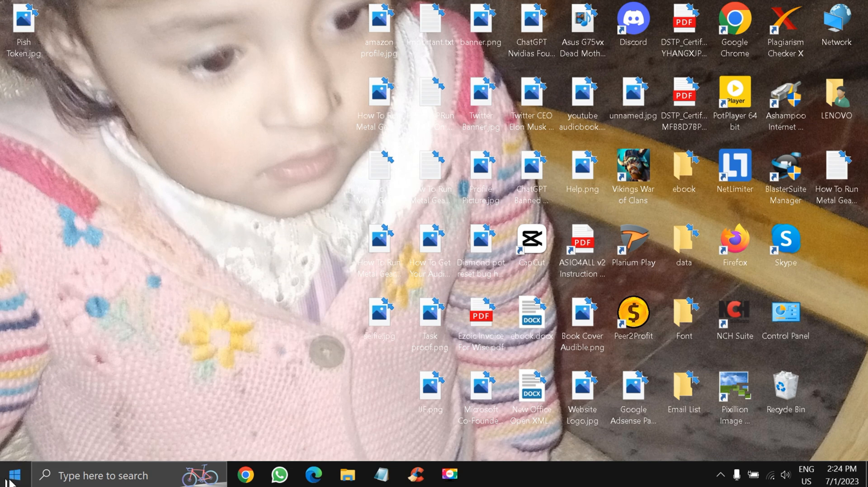
- Reach the System About page from the Start button's quick-links menu to view device specifications
right_click(12, 476)
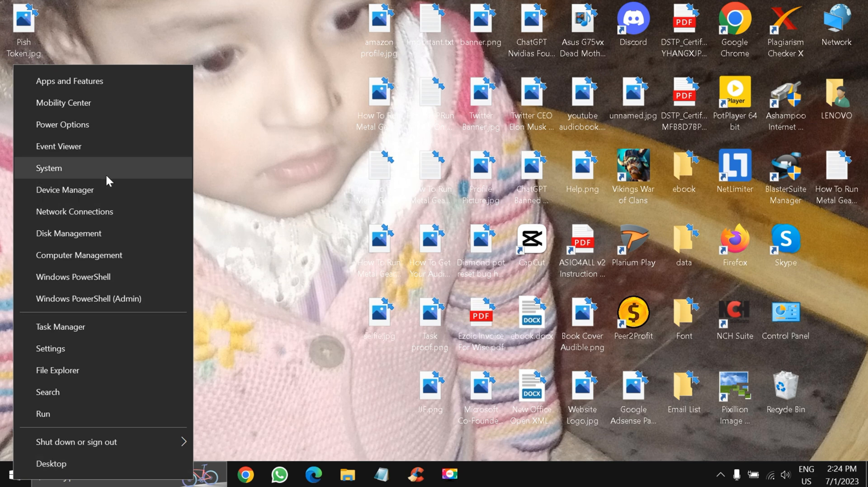
left_click(51, 349)
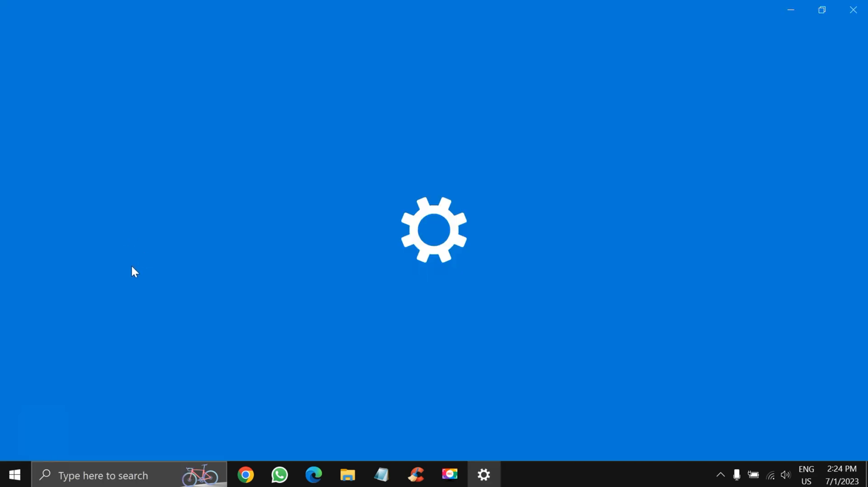
left_click(482, 476)
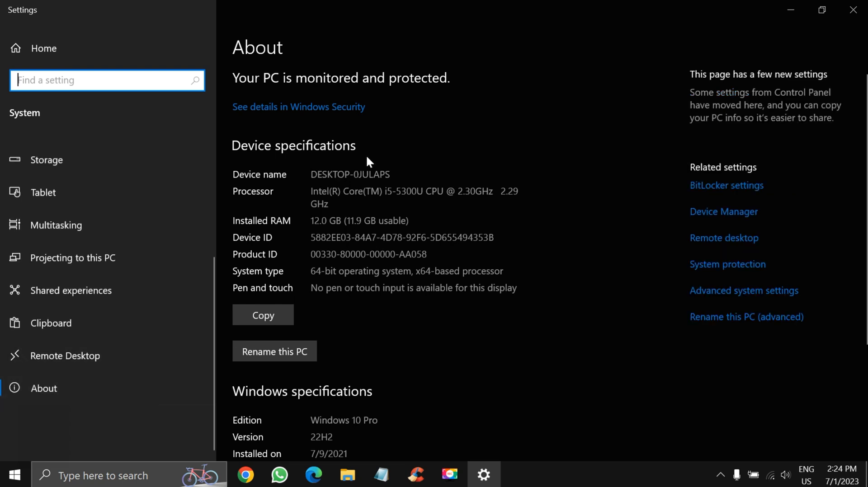
mouse_move(446, 249)
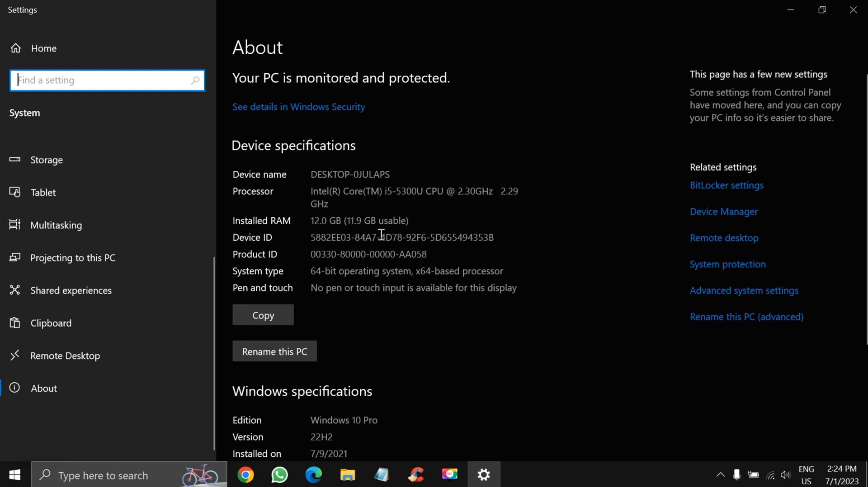
mouse_move(422, 198)
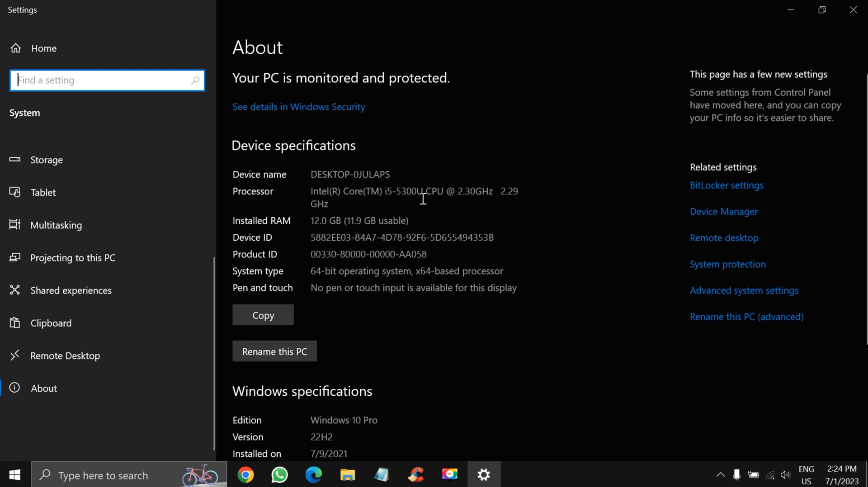
mouse_move(393, 317)
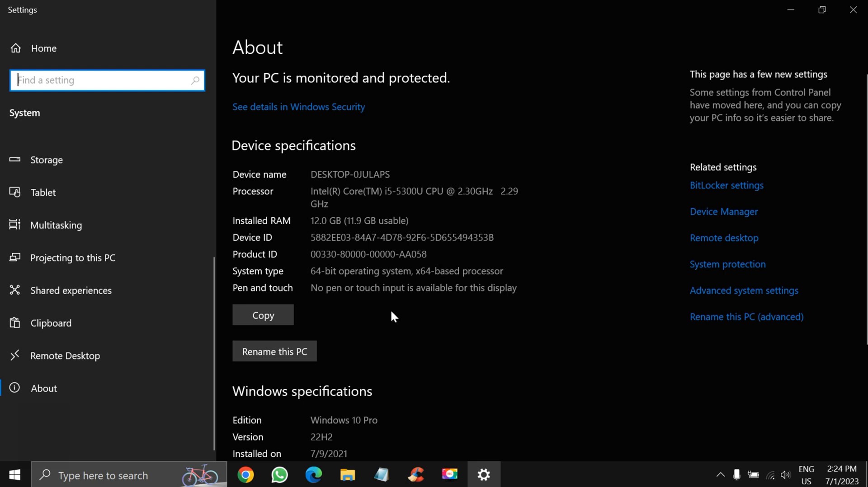
mouse_move(351, 308)
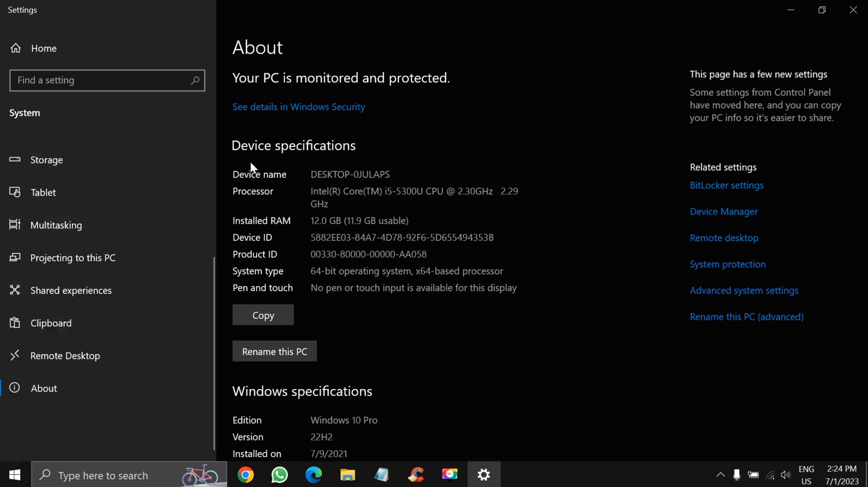
- Review the Power & sleep page and its Additional power settings link
left_click(59, 282)
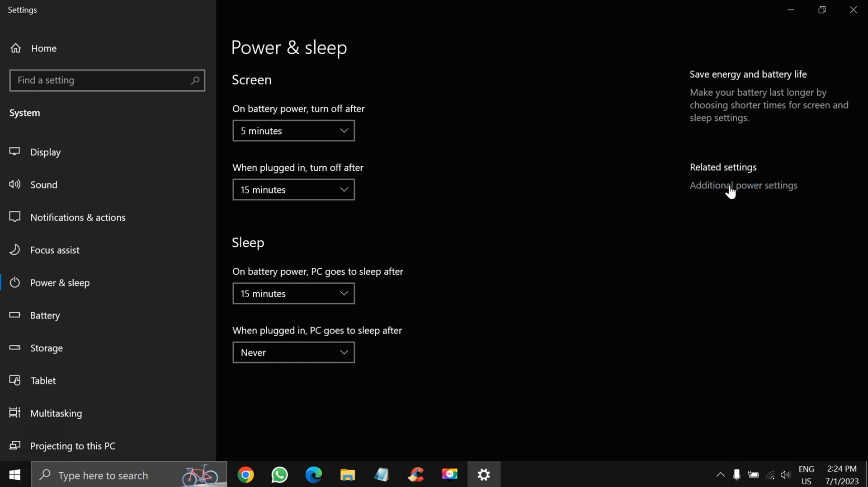
left_click(744, 186)
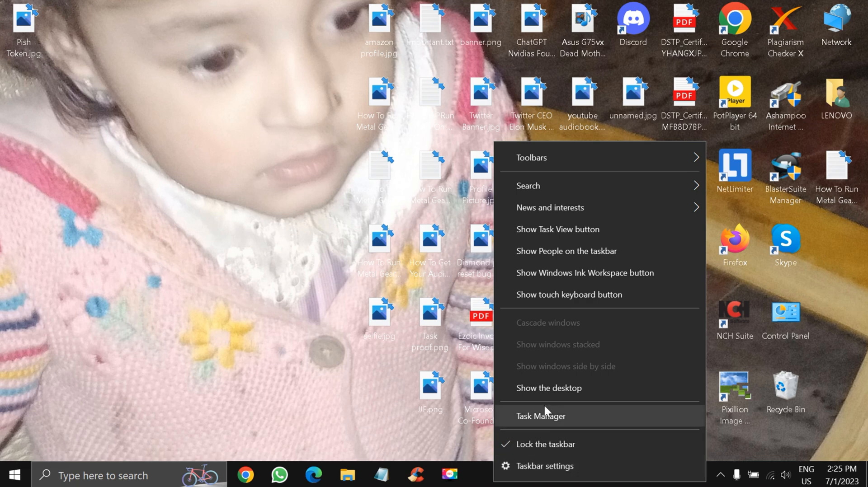
left_click(541, 416)
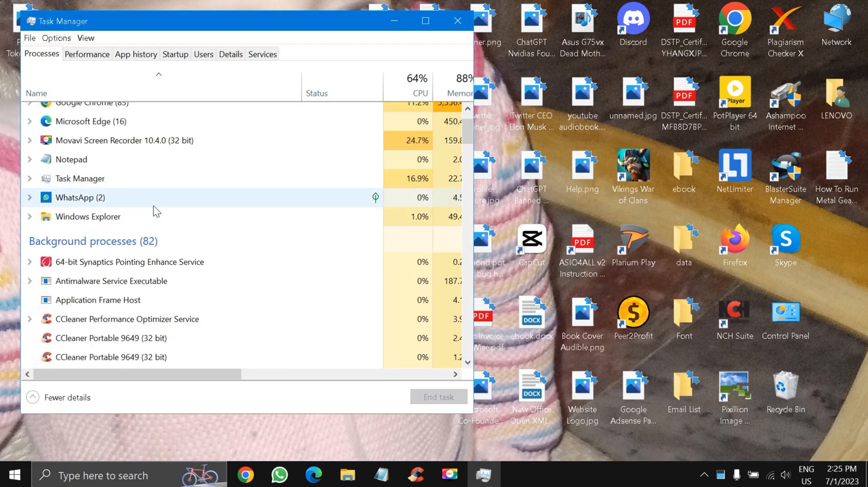
scroll("down", 3)
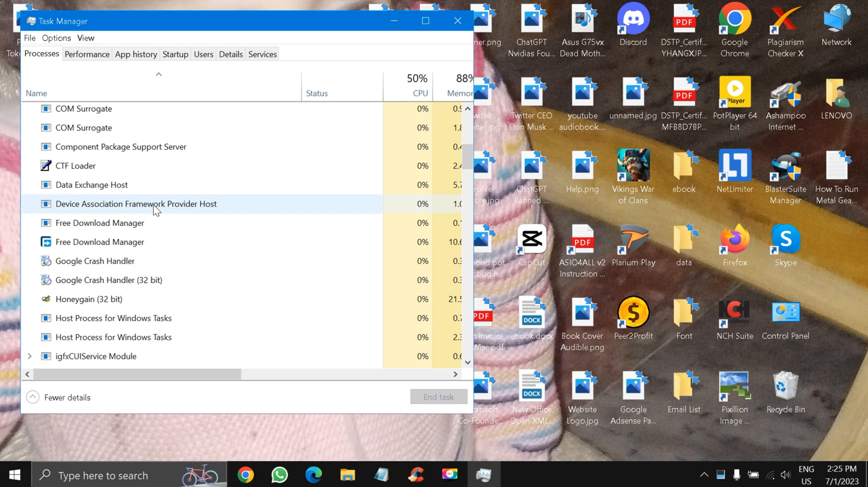
scroll("down", 3)
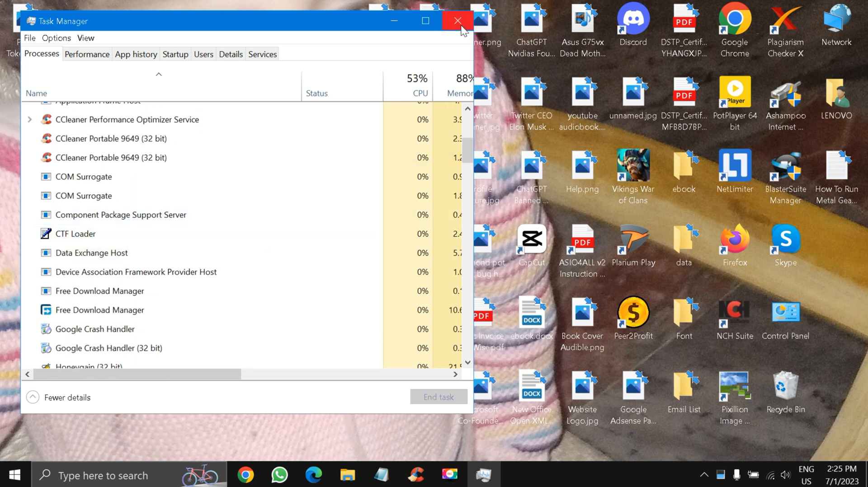
left_click(458, 21)
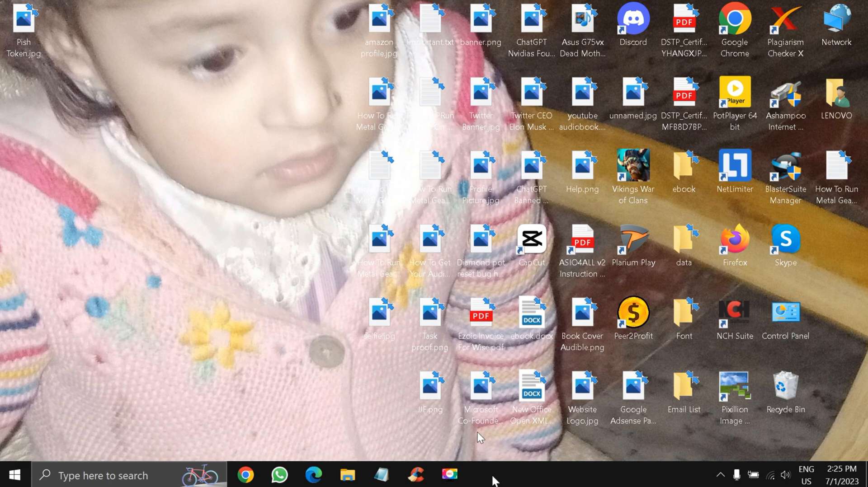
- Bring up CCleaner from the taskbar and fix the Health Check issues (trackers and 1.72 GB junk)
left_click(449, 476)
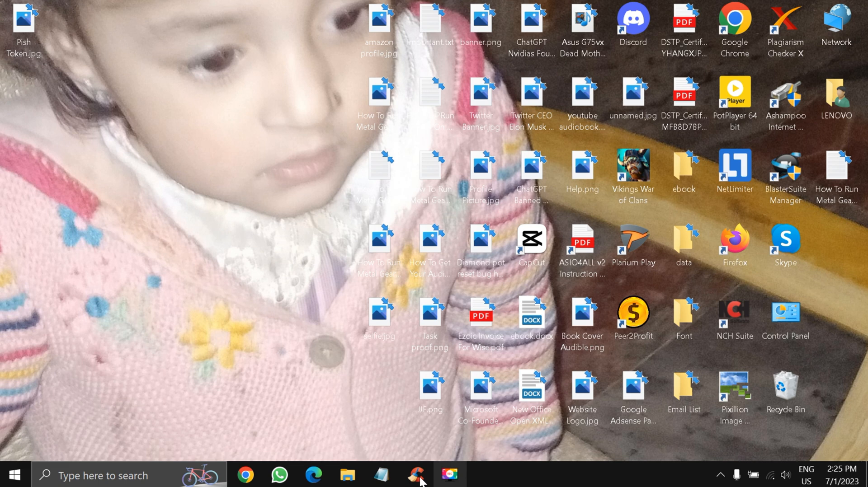
left_click(415, 475)
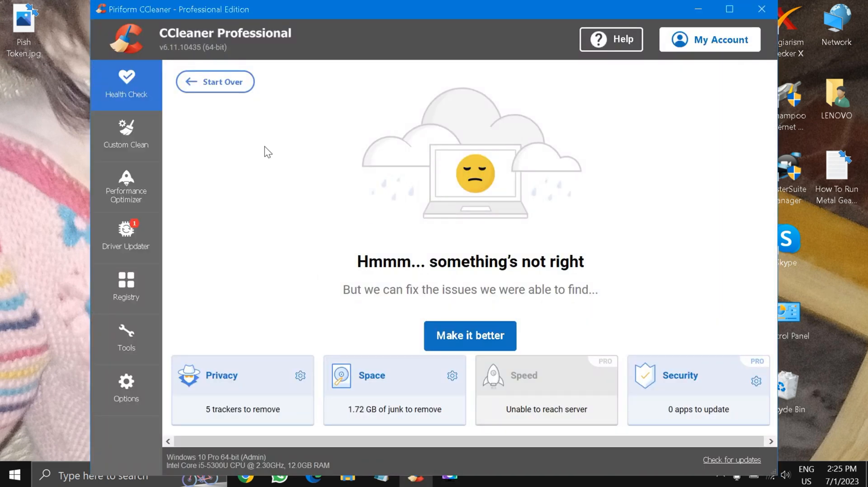
mouse_move(377, 80)
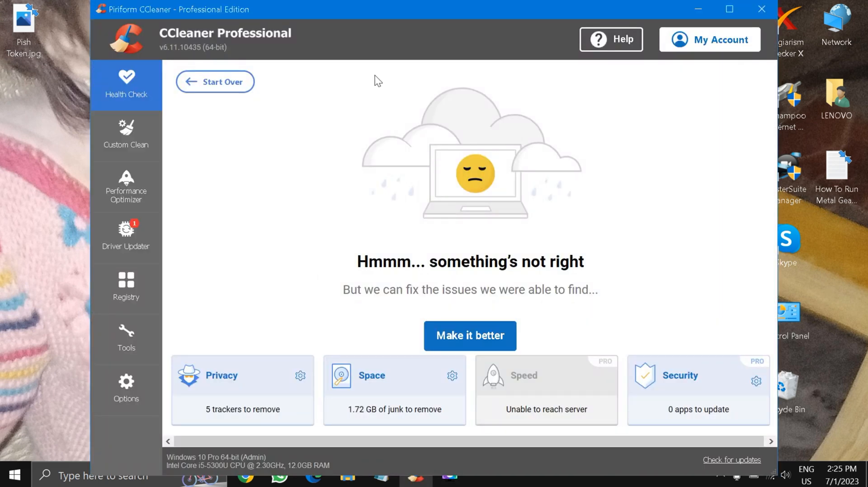
mouse_move(324, 222)
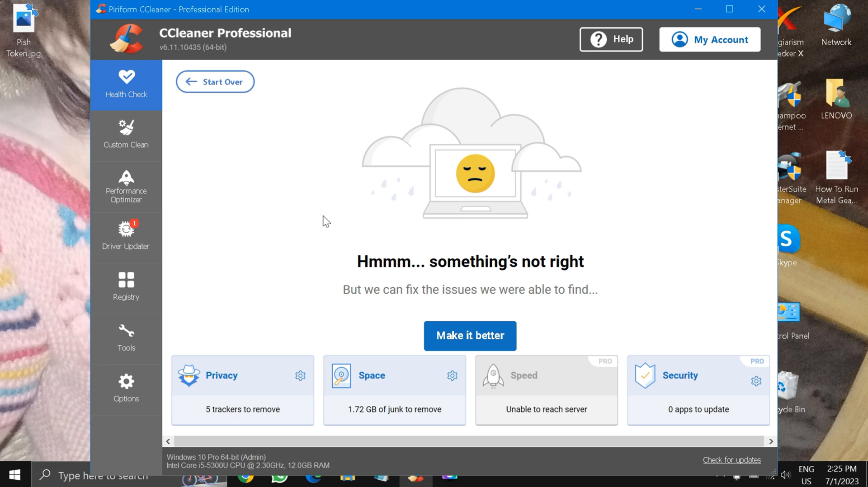
mouse_move(328, 215)
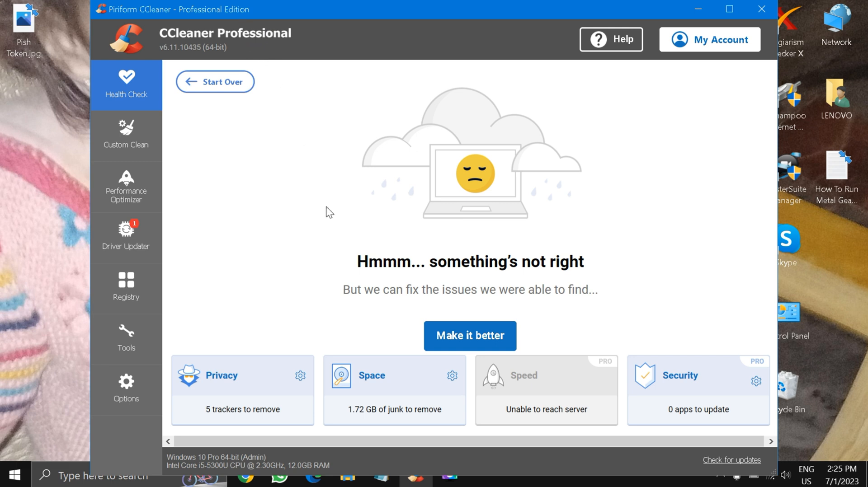
mouse_move(374, 176)
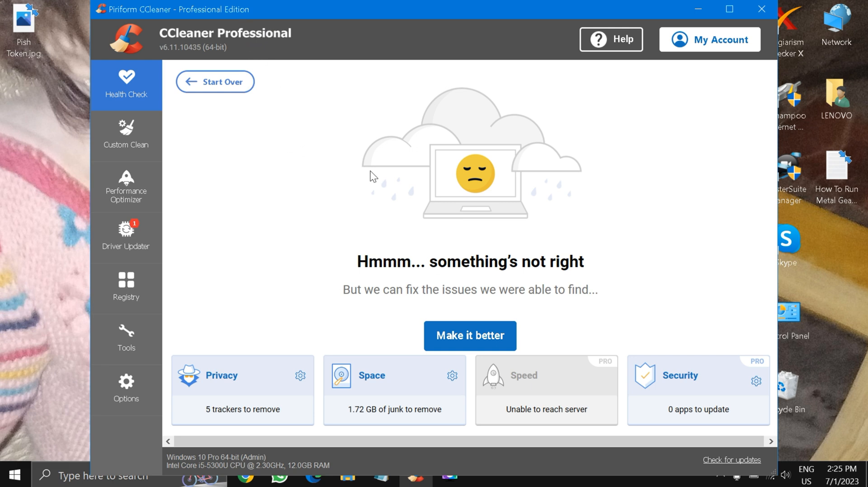
mouse_move(376, 315)
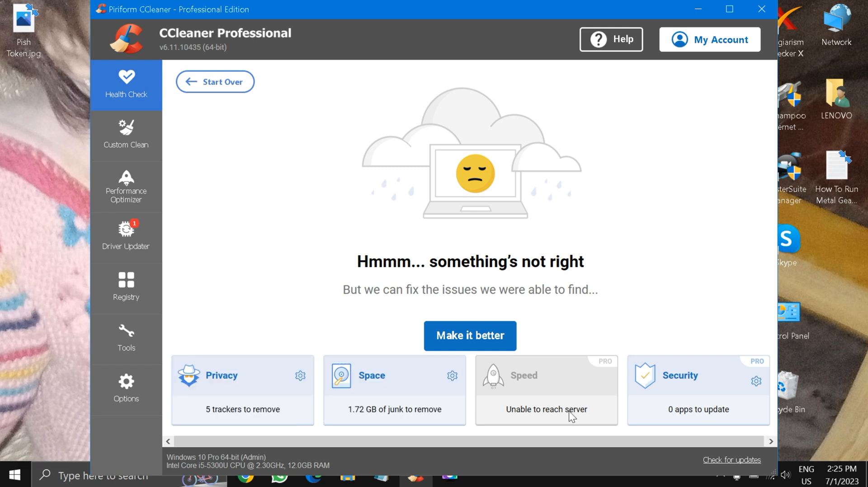
left_click(469, 336)
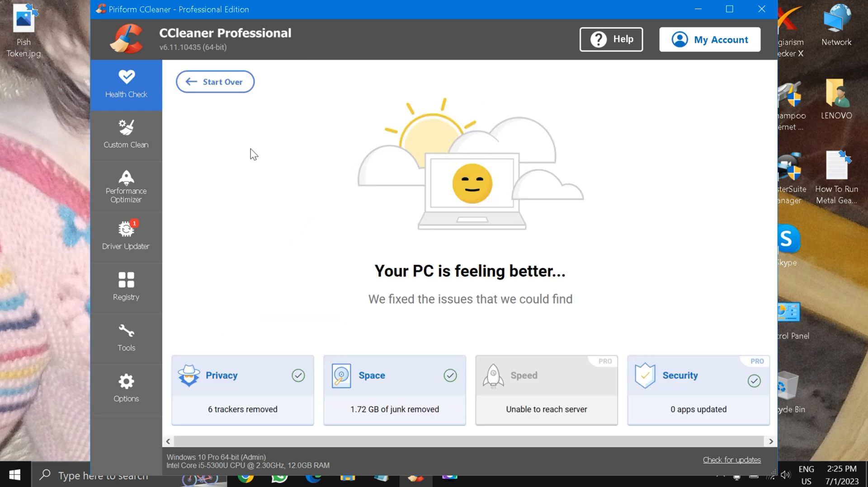
mouse_move(107, 173)
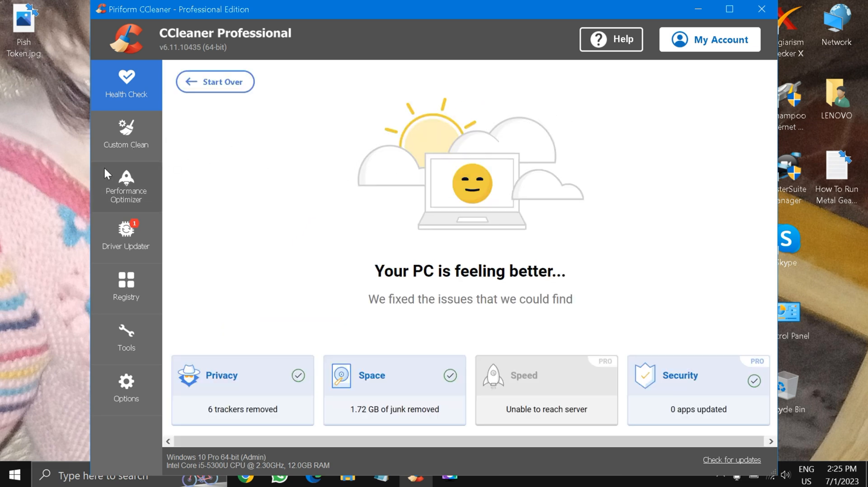
- Switch to the Performance Optimizer section in the left sidebar
left_click(125, 185)
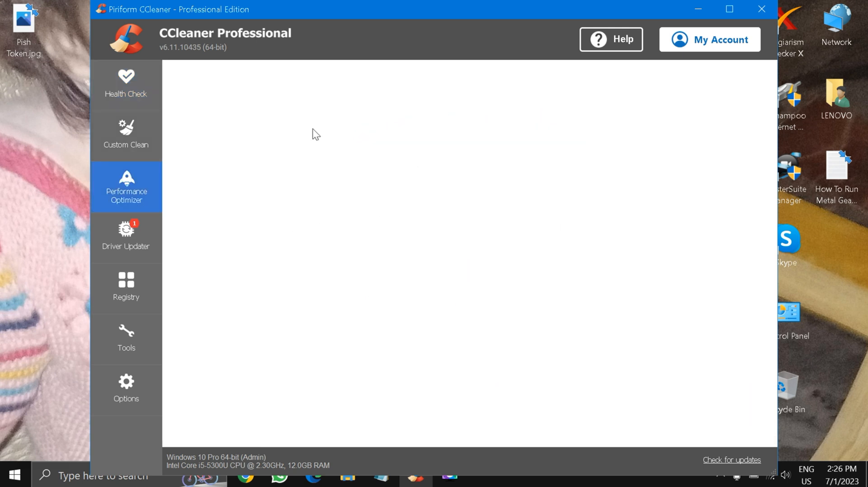
- Put Free Download Manager, PowerToys (Preview) x64 and the first Peer2Profit entry to sleep
left_click(126, 186)
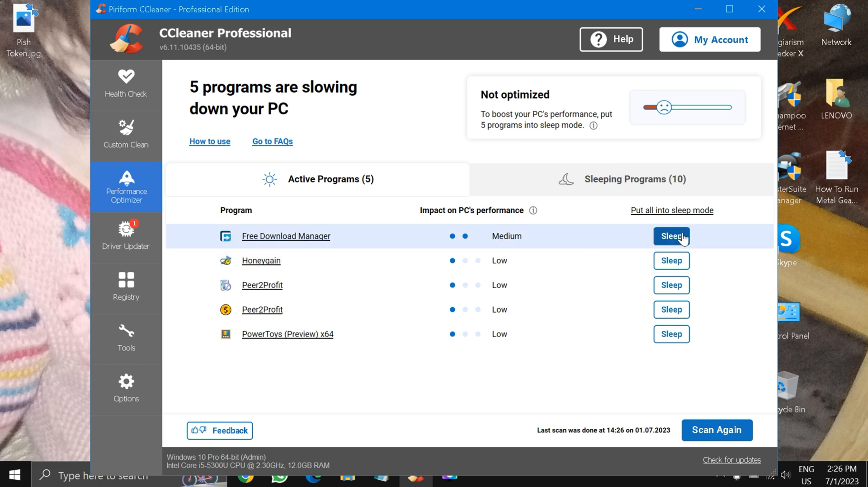
left_click(671, 236)
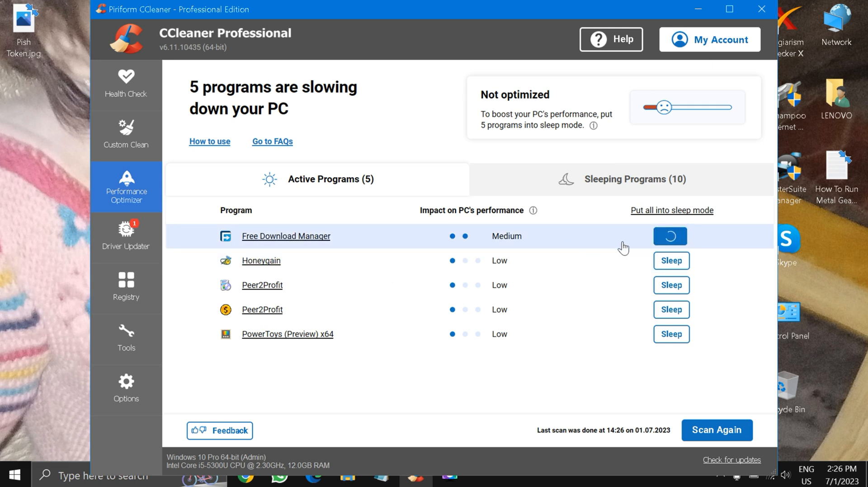
left_click(669, 237)
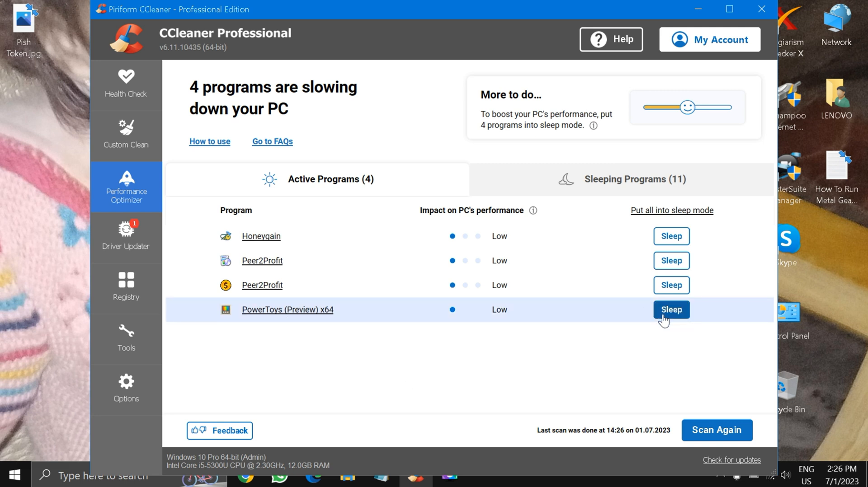
left_click(670, 309)
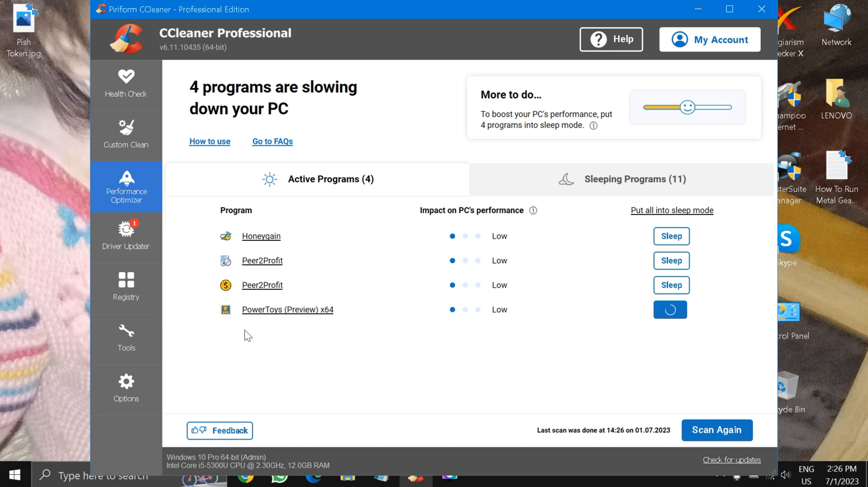
left_click(670, 309)
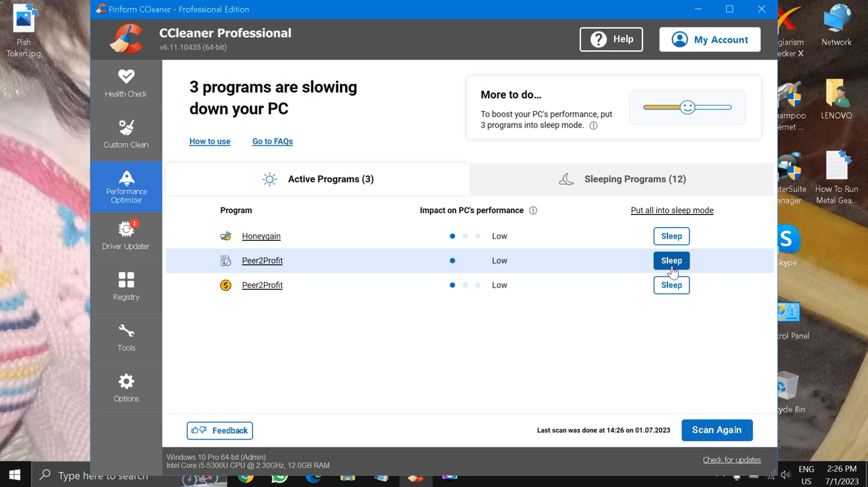
left_click(670, 260)
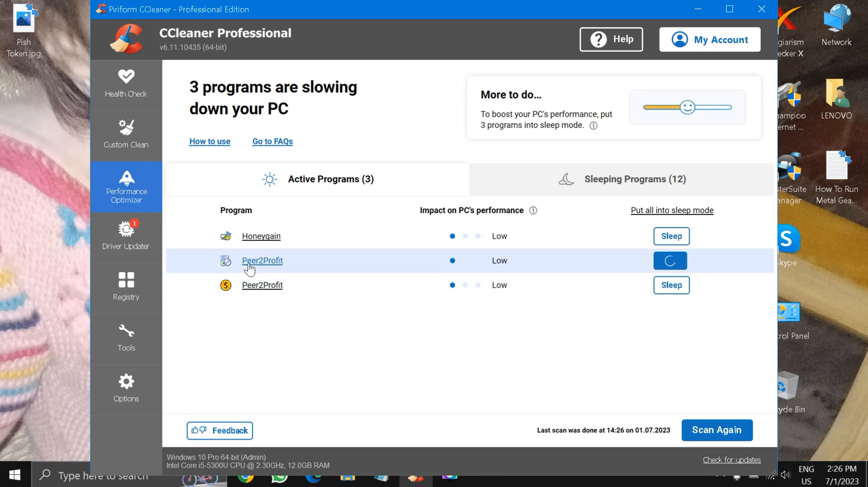
left_click(670, 260)
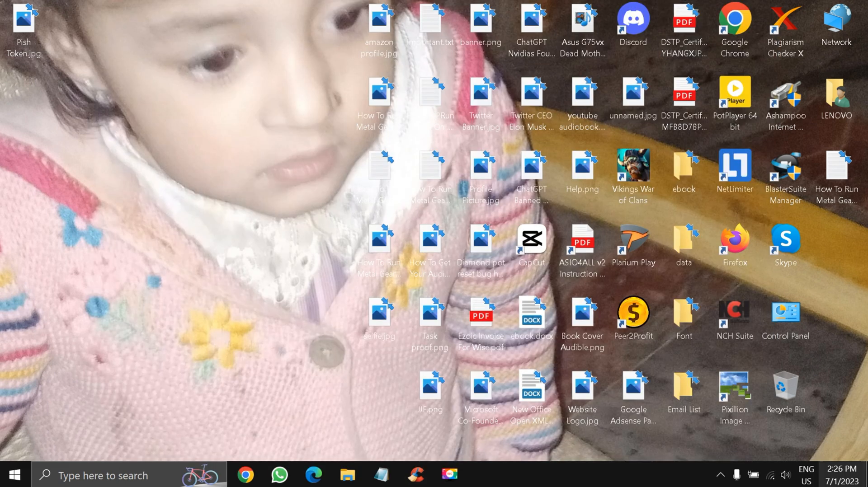
- Close the Peer2Profit popup window and restore CCleaner from the taskbar
left_click(721, 474)
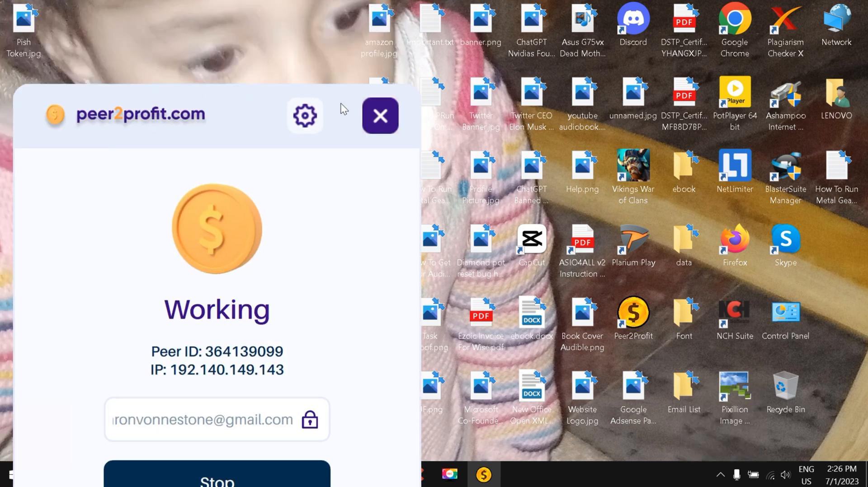
left_click(380, 115)
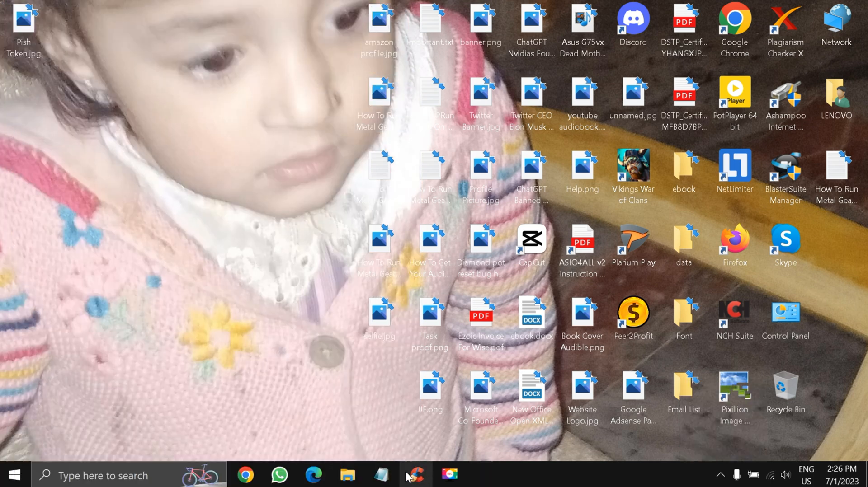
left_click(415, 476)
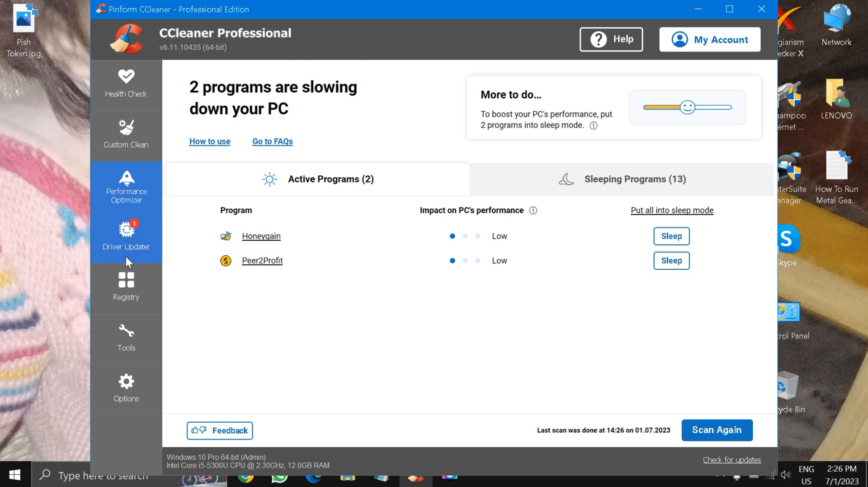
- Browse Driver Updater, Registry and the Tools program list, then close CCleaner
left_click(126, 237)
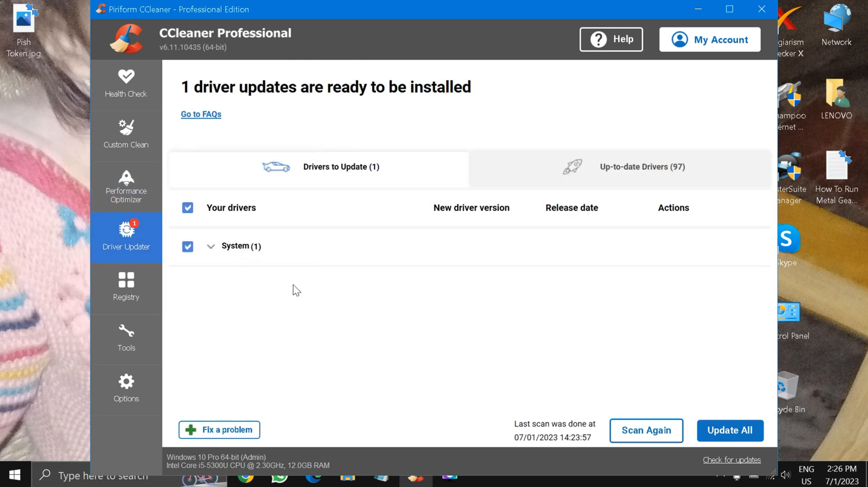
left_click(125, 285)
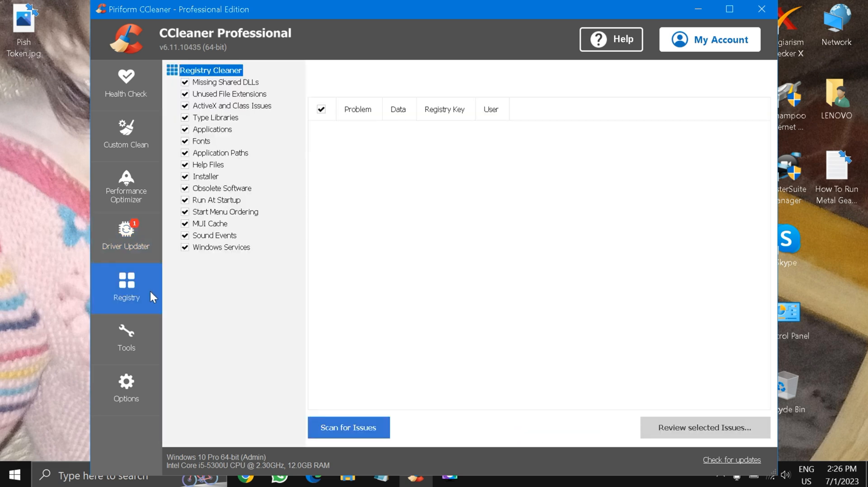
mouse_move(149, 350)
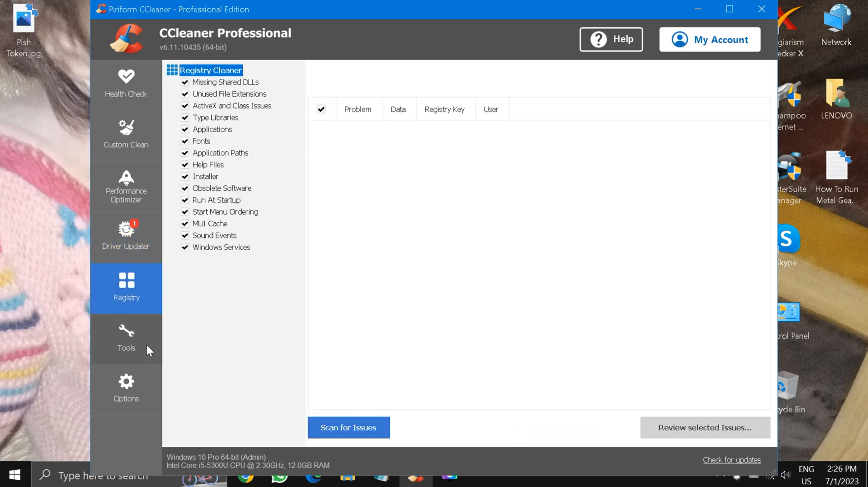
left_click(126, 338)
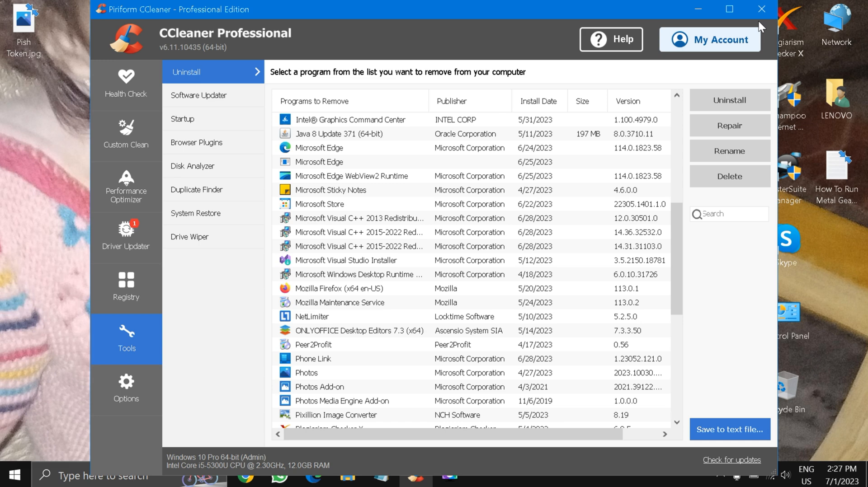
left_click(760, 9)
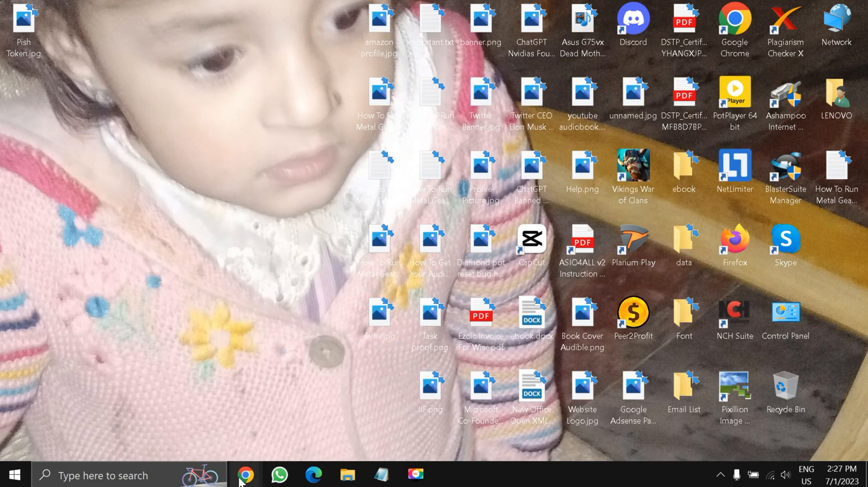
- Bring up Chrome on the PPSSPP download page and scroll to the free Windows downloads
left_click(245, 476)
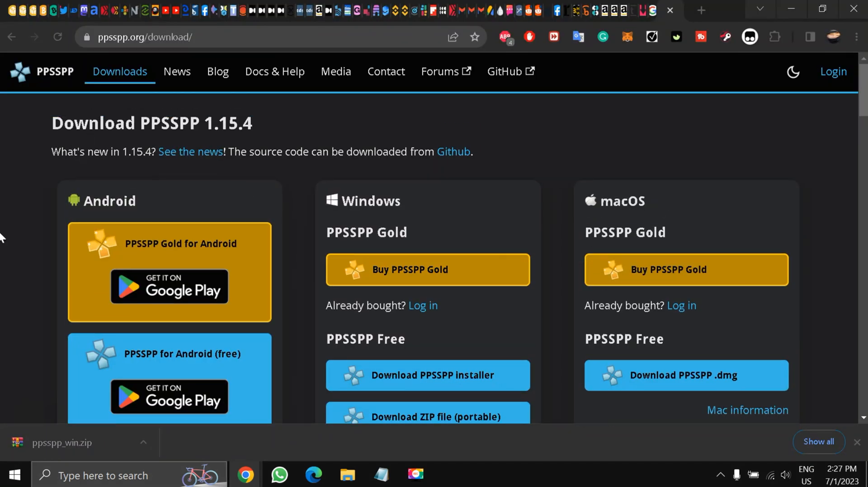
scroll("down", 3)
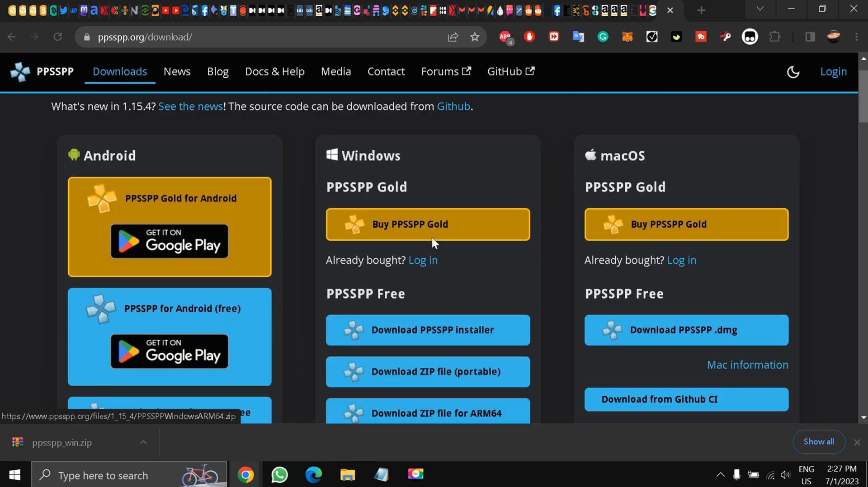
mouse_move(458, 244)
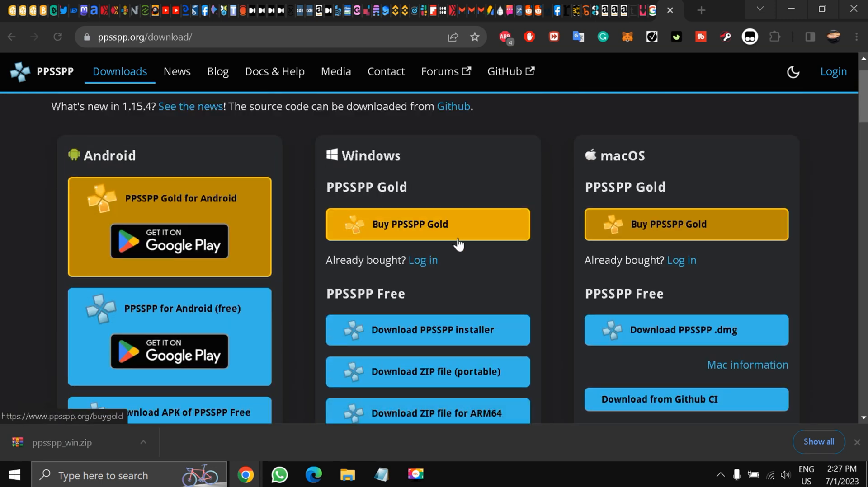
mouse_move(382, 256)
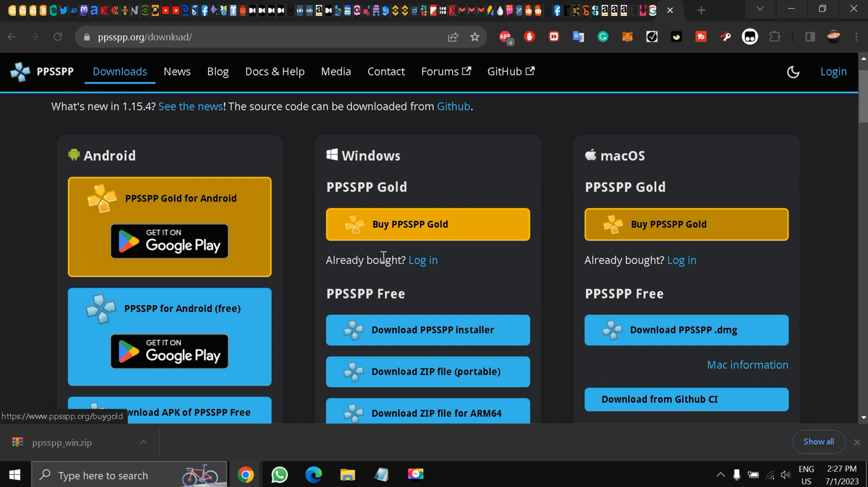
scroll("down", 3)
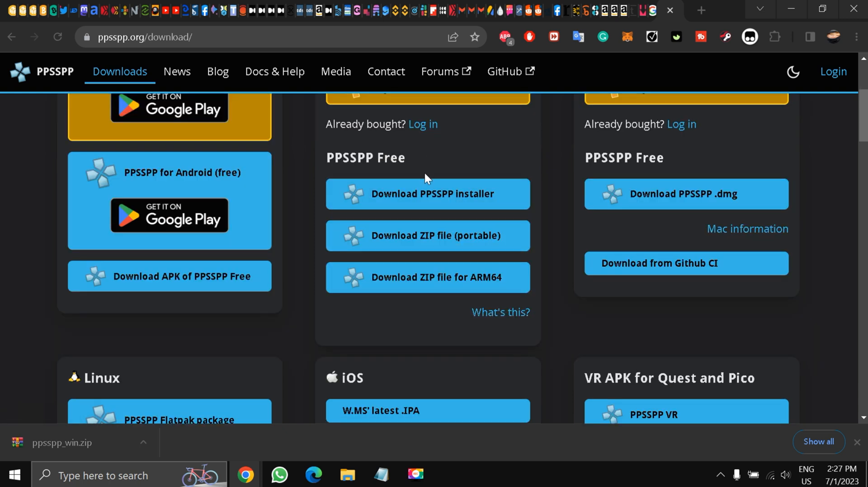
mouse_move(439, 193)
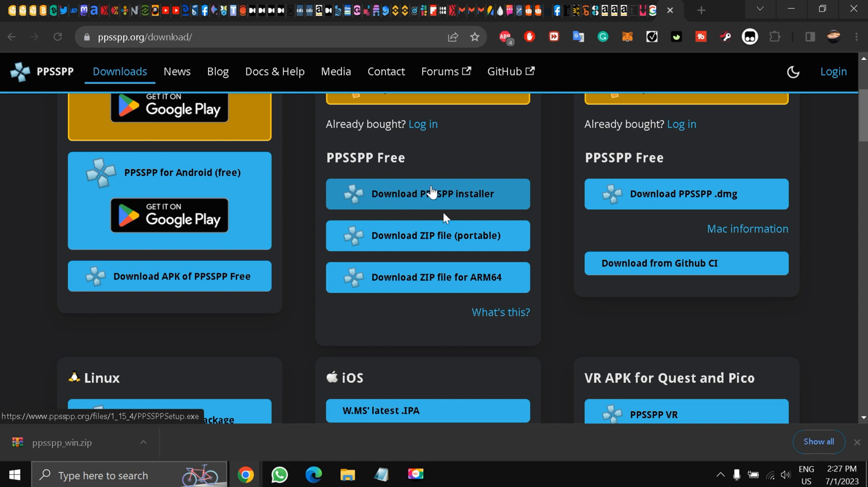
mouse_move(475, 203)
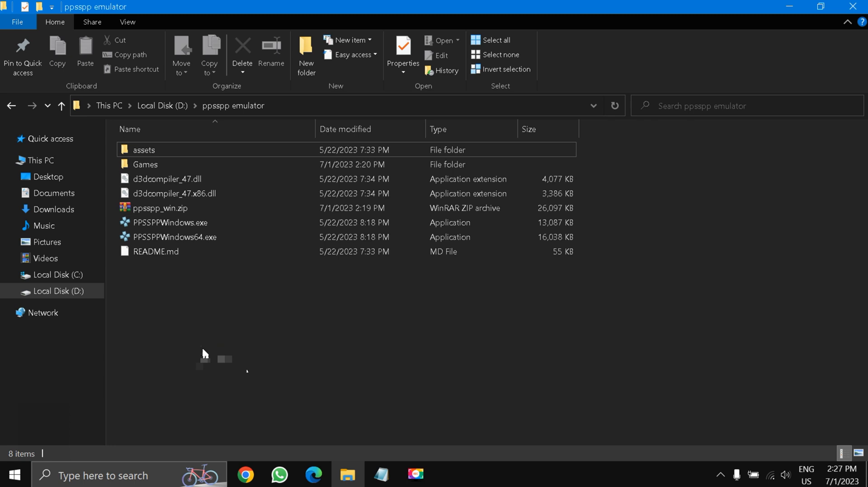
- Navigate File Explorer to the ppsspp emulator folder on Local Disk (D:) and select Games
left_click(232, 106)
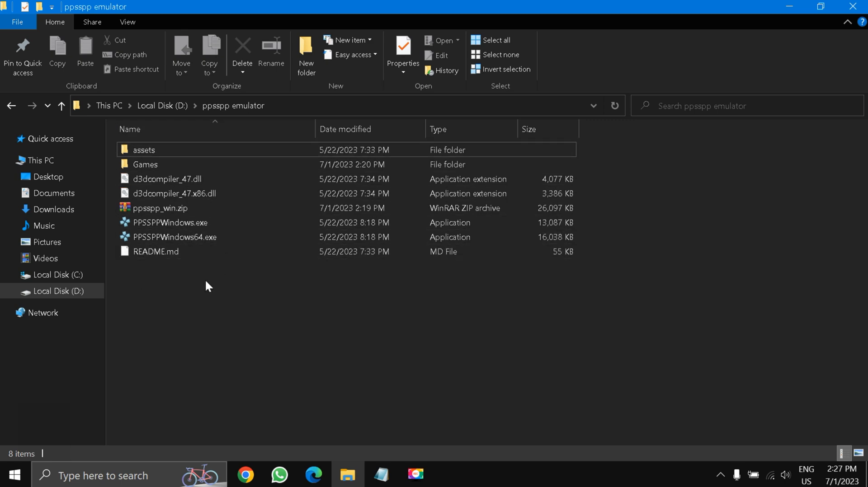
left_click(156, 252)
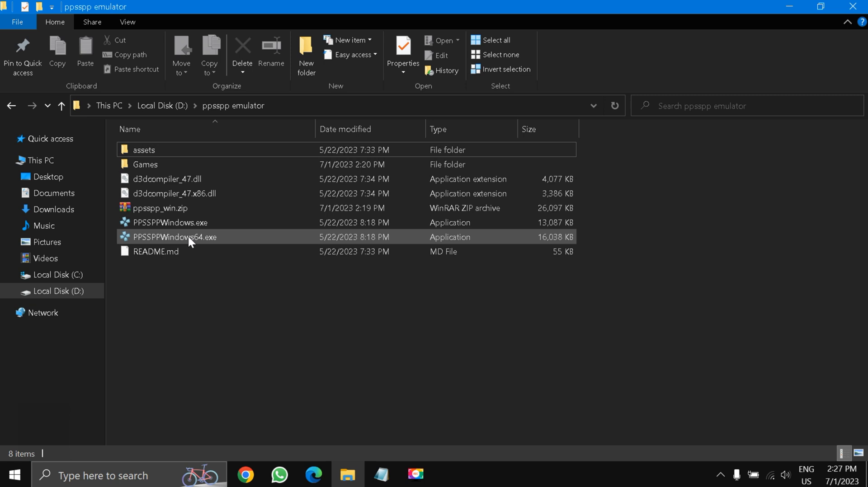
left_click(255, 395)
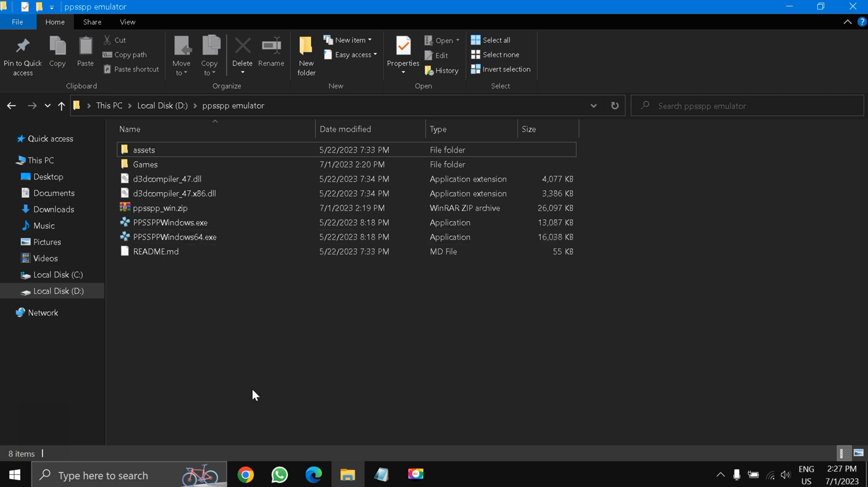
mouse_move(215, 284)
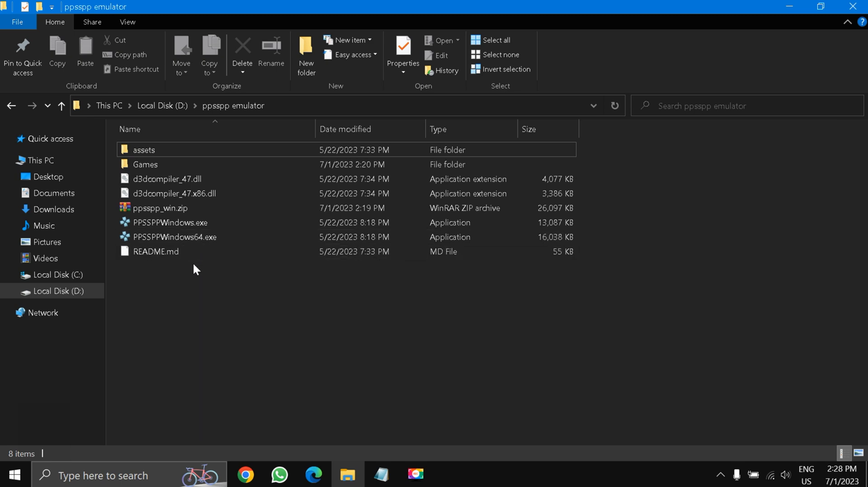
left_click(145, 165)
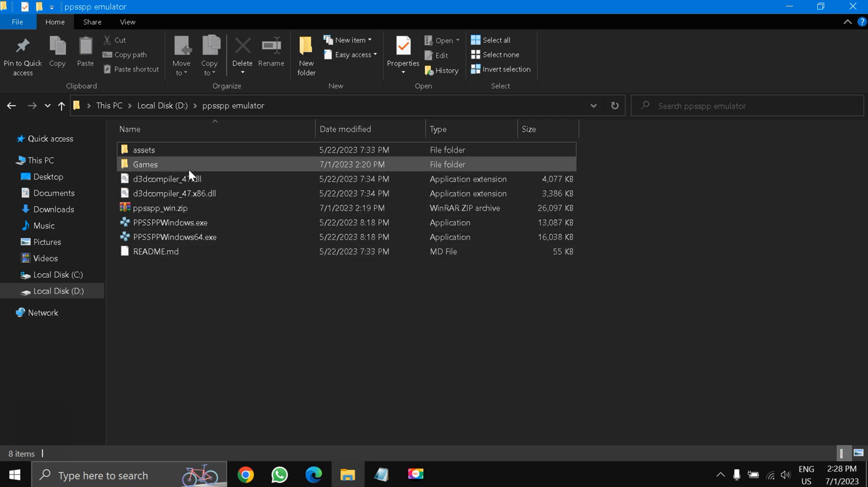
mouse_move(182, 177)
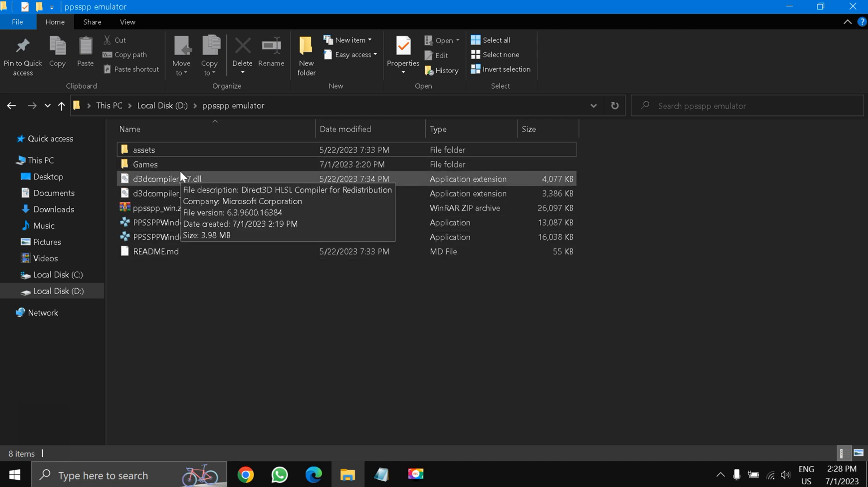
- Check the Metal Gear Acid 2 ISO inside Games, return up and select PPSSPPWindows64.exe
double_click(145, 164)
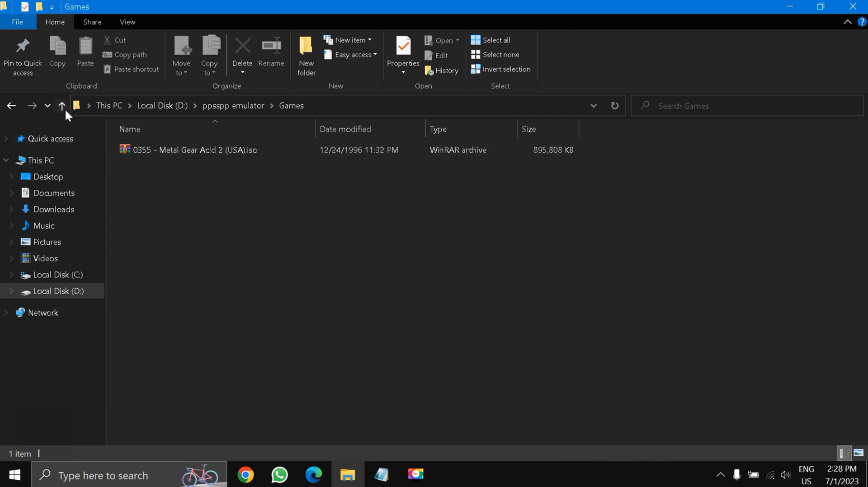
left_click(63, 105)
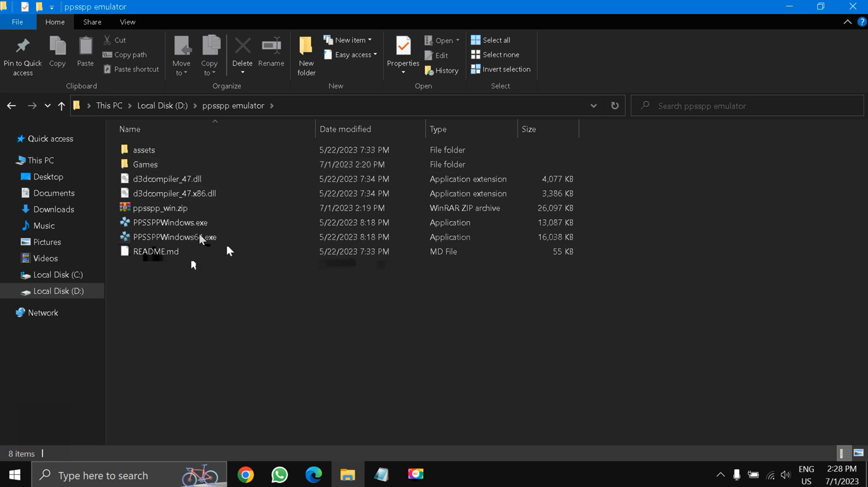
left_click(174, 237)
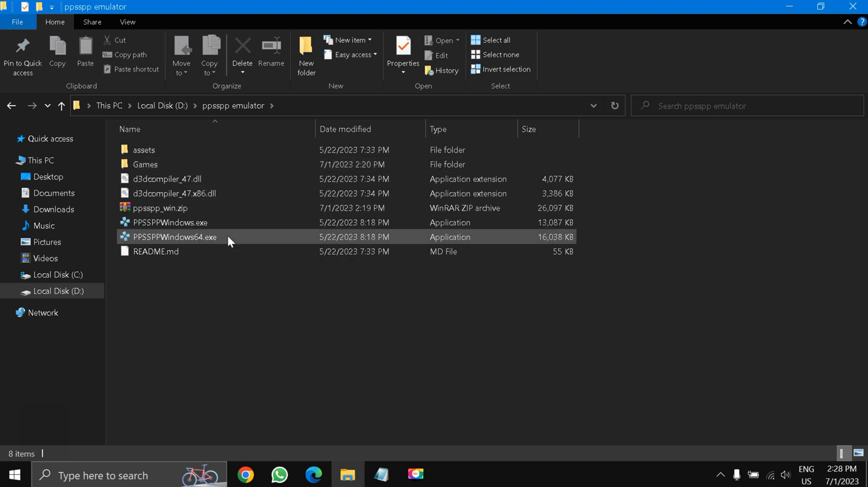
mouse_move(222, 245)
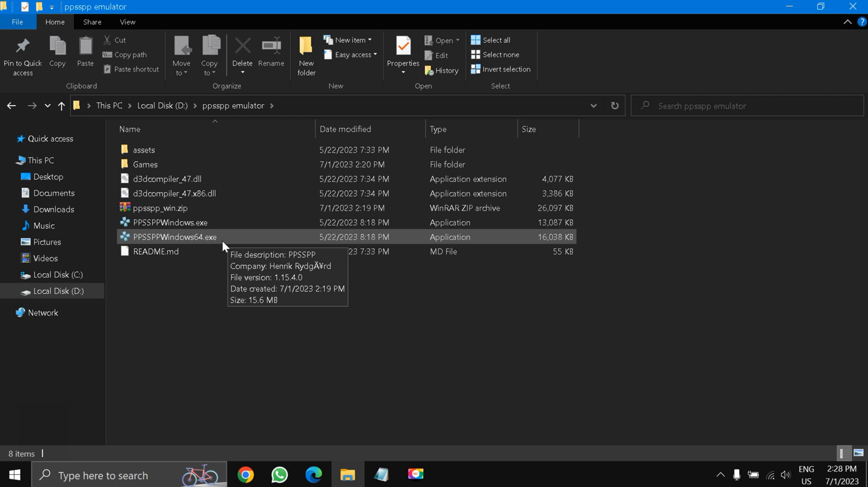
- Launch PPSSPPWindows64.exe, browse the Help, Emulation and Game settings menus, and reach More settings
double_click(173, 237)
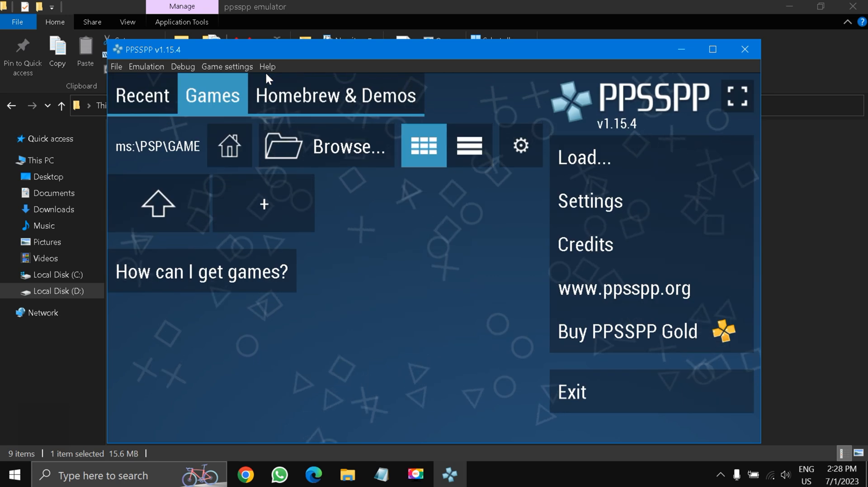
left_click(268, 66)
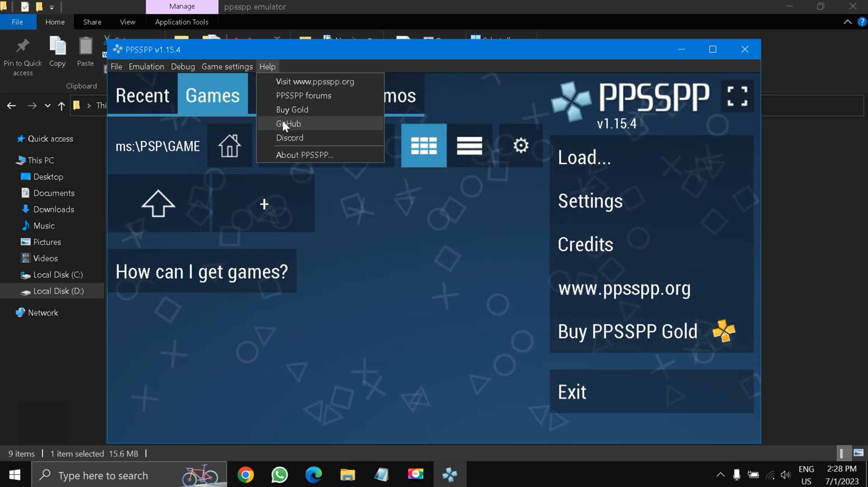
mouse_move(292, 110)
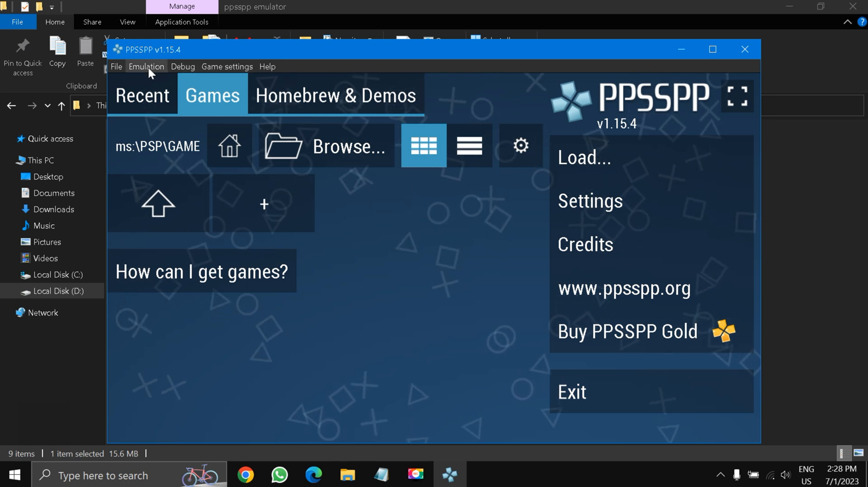
left_click(147, 67)
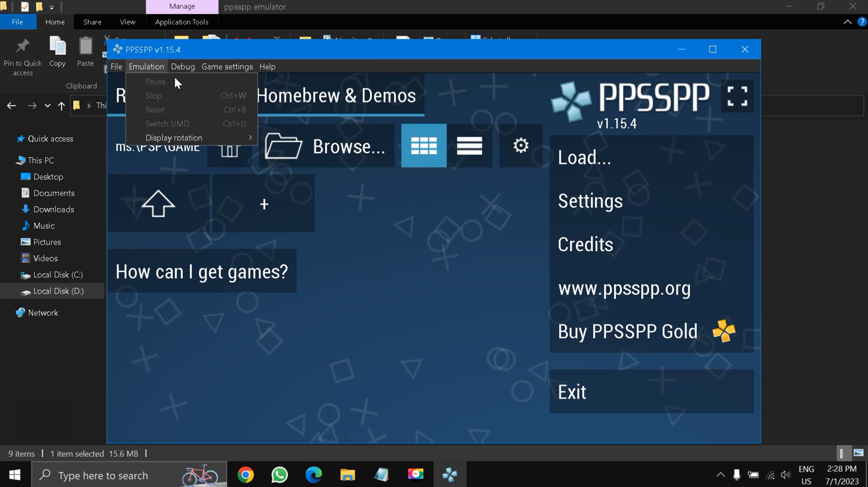
left_click(226, 67)
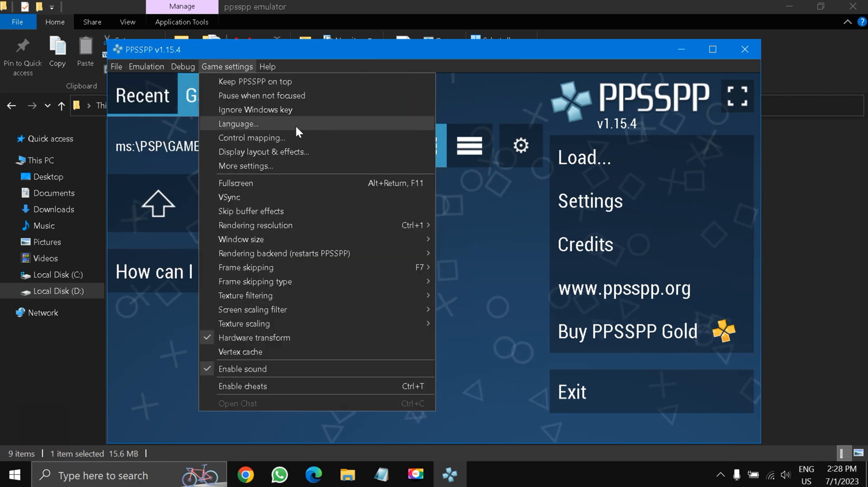
mouse_move(303, 199)
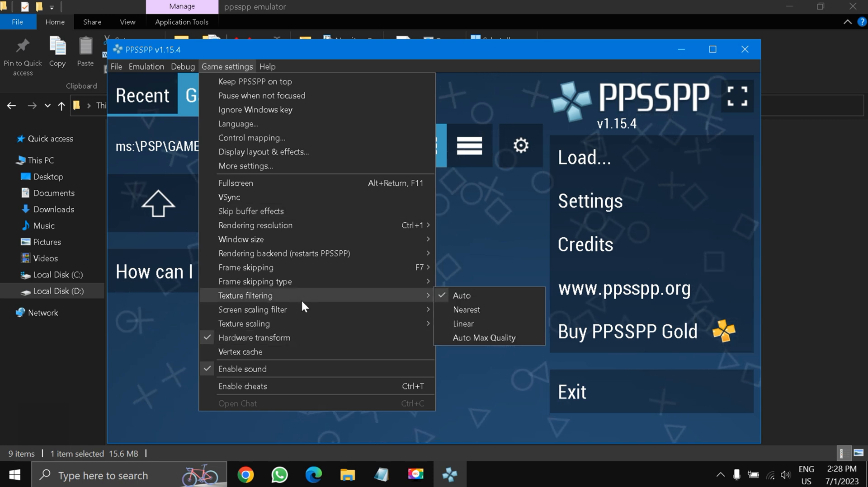
mouse_move(292, 210)
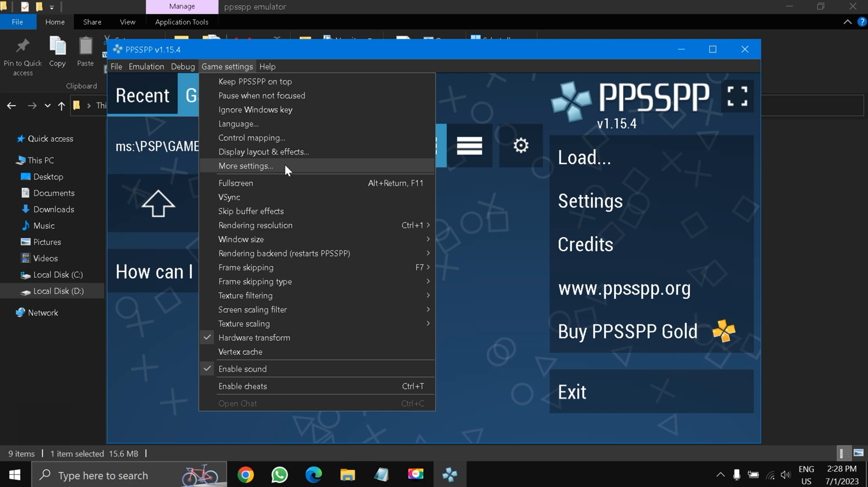
left_click(246, 165)
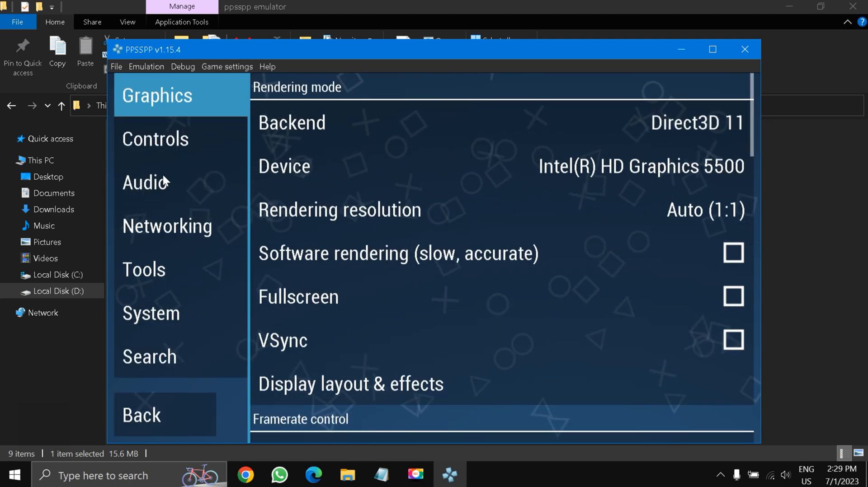
- Scroll down through the Graphics settings list
scroll("down", 3)
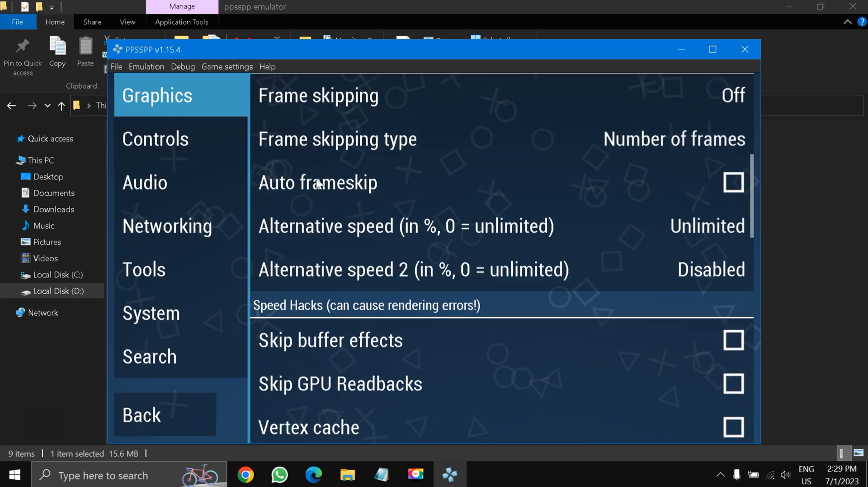
scroll("down", 3)
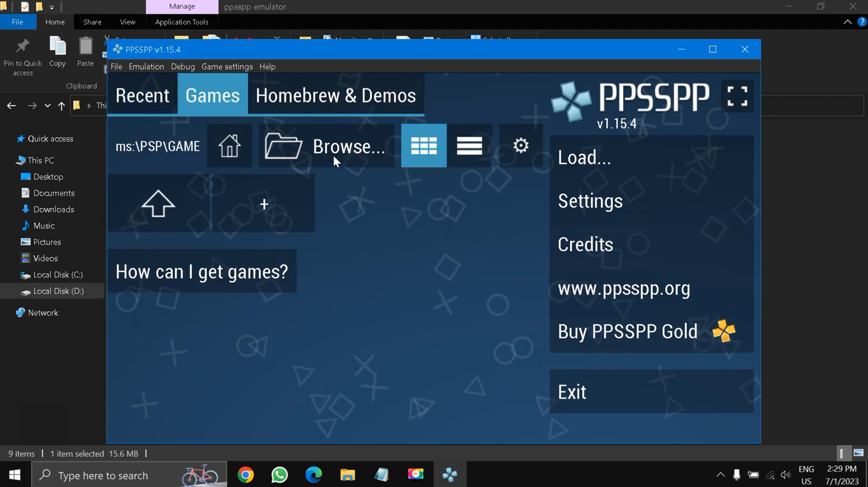
- Browse to D:\ppsspp emulator\Games as the folder for the Games list
left_click(344, 147)
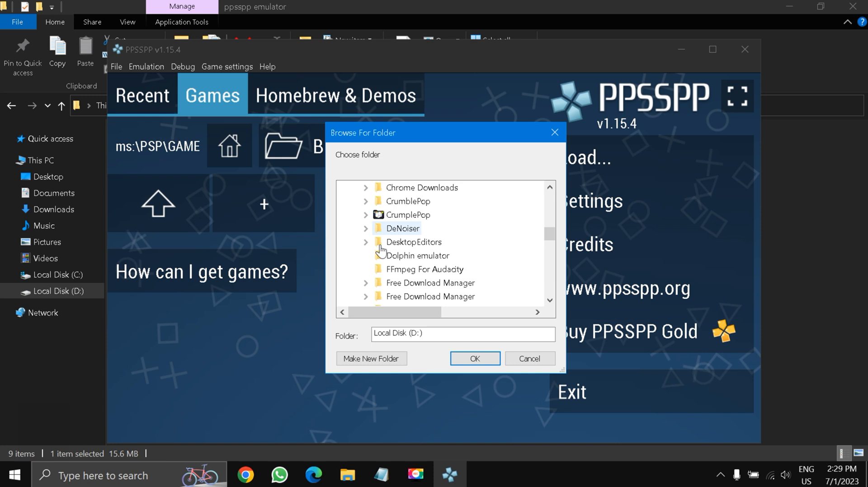
scroll("down", 3)
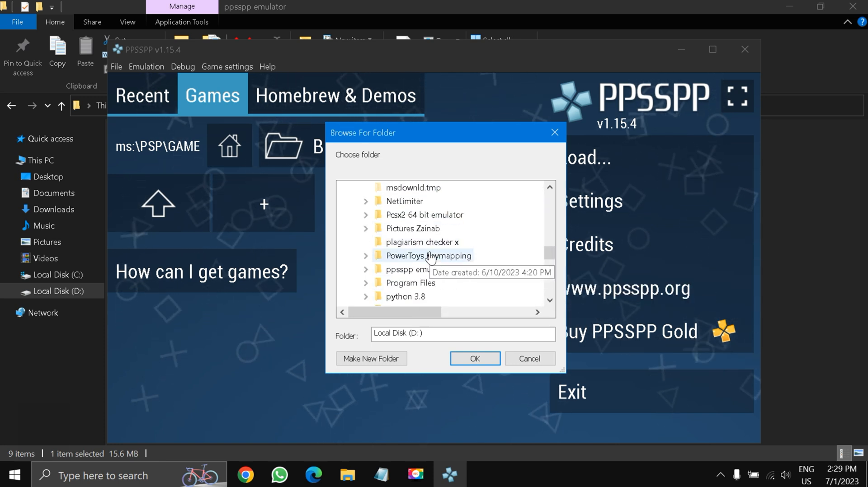
left_click(413, 271)
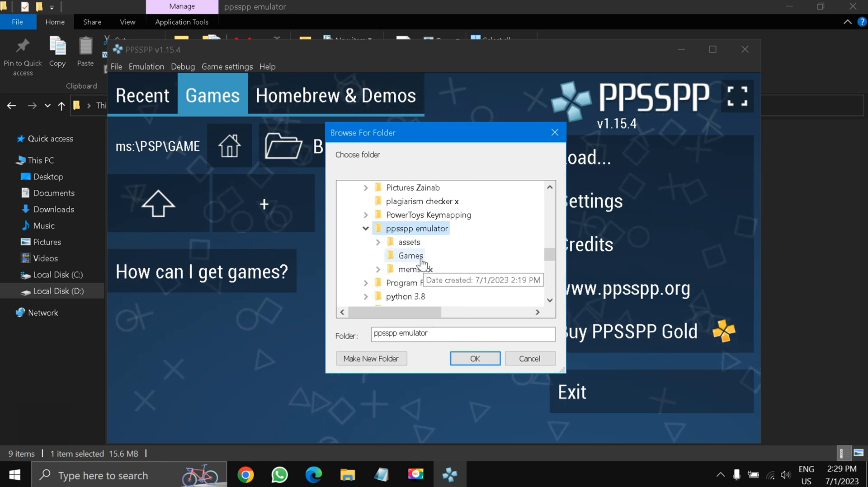
left_click(473, 359)
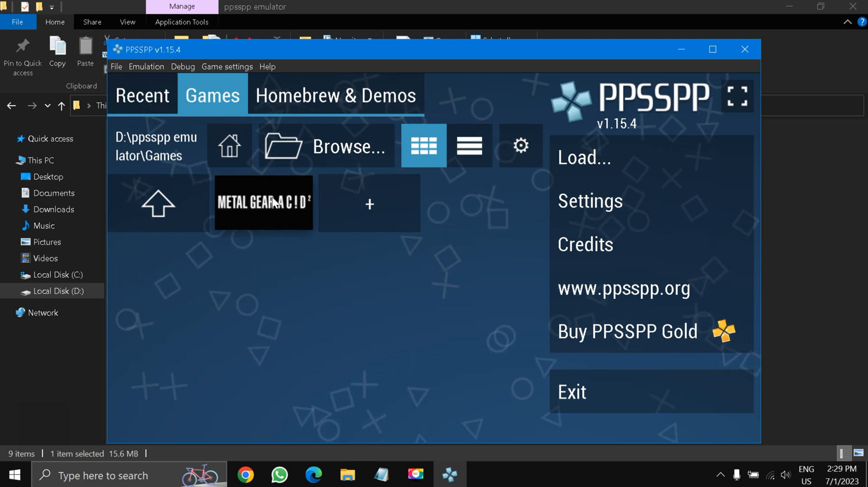
- Select the Metal Gear Acid 2 tile to show its game info page
left_click(263, 203)
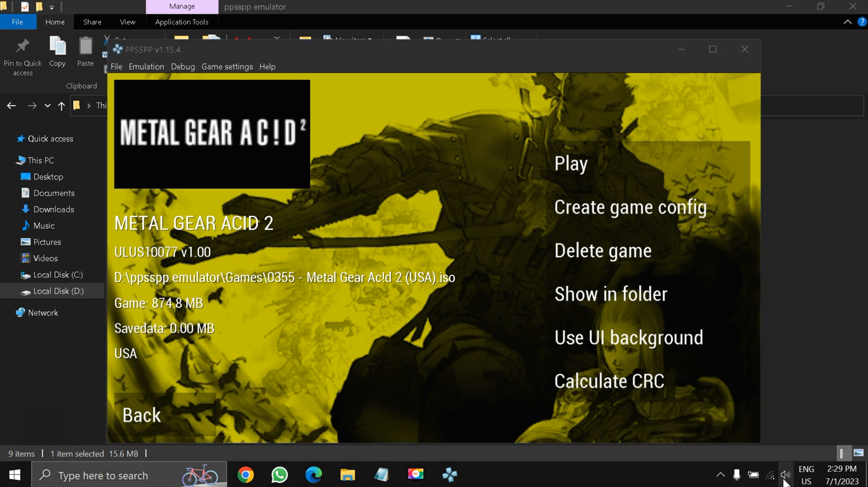
- Lower the headset volume from the taskbar flyout and maximise the PPSSPP window
left_click(785, 475)
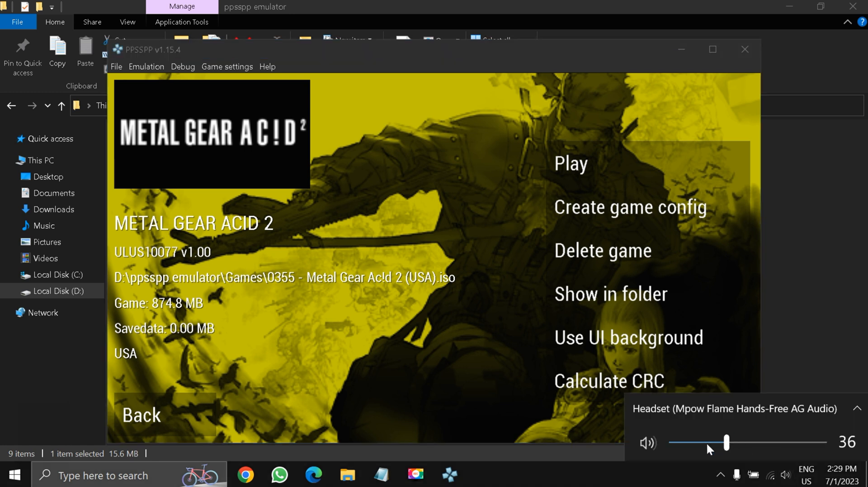
left_click_drag(727, 443, 687, 442)
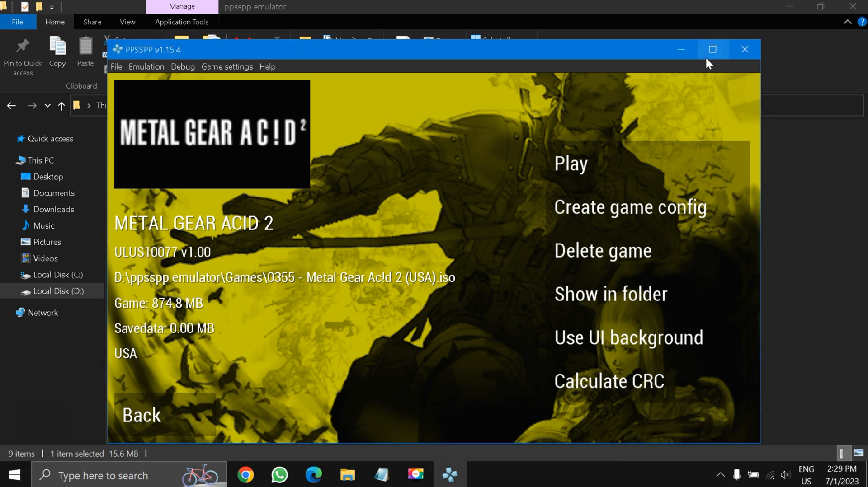
left_click(713, 50)
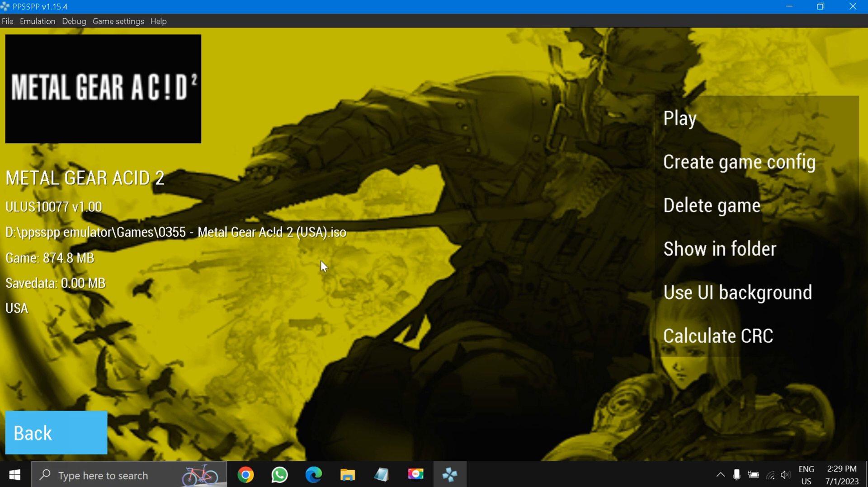
mouse_move(415, 220)
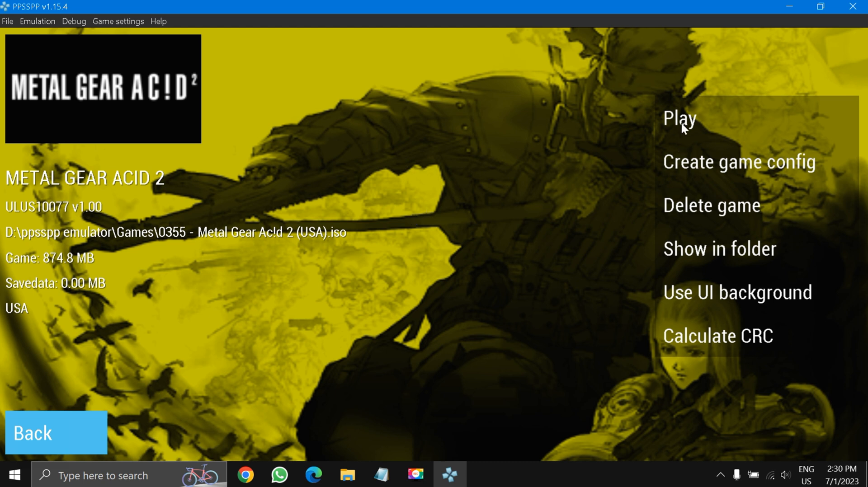
- Boot Metal Gear Acid 2 with Play, reaching its SOLID EYE warning screen
left_click(679, 119)
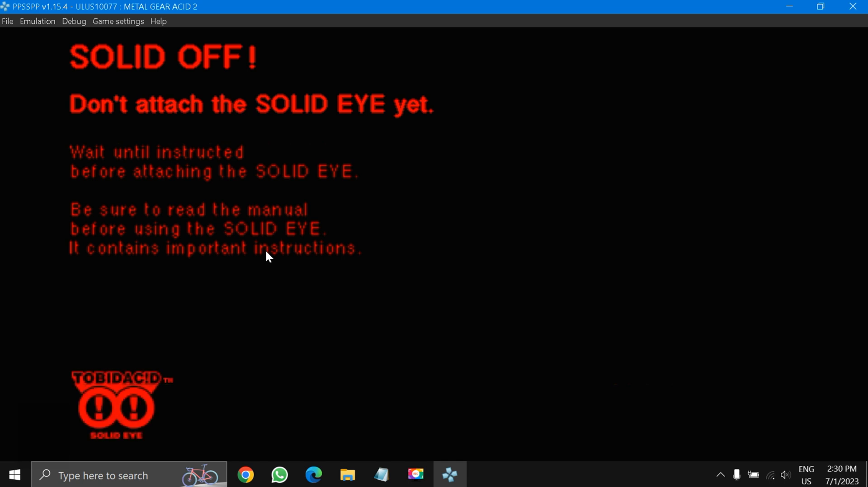
mouse_move(242, 231)
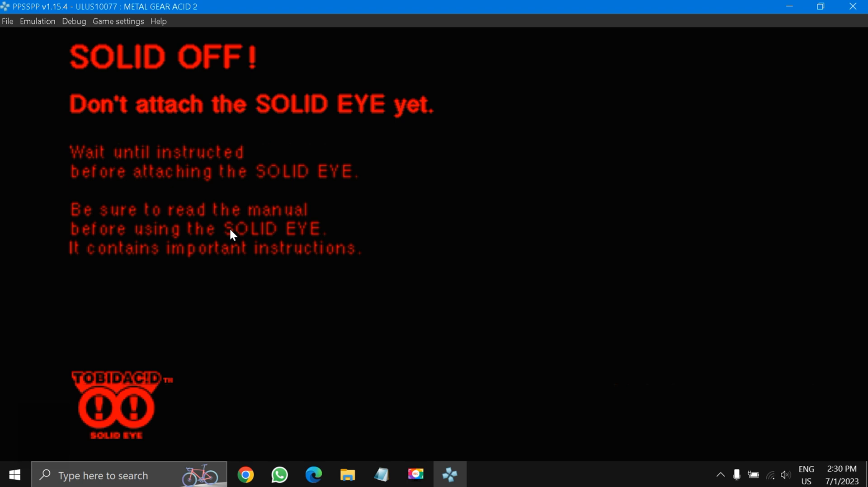
mouse_move(284, 272)
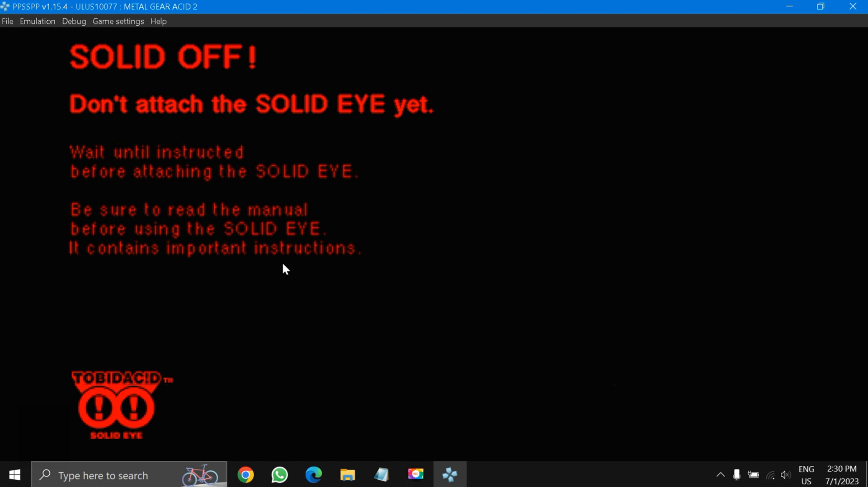
mouse_move(337, 166)
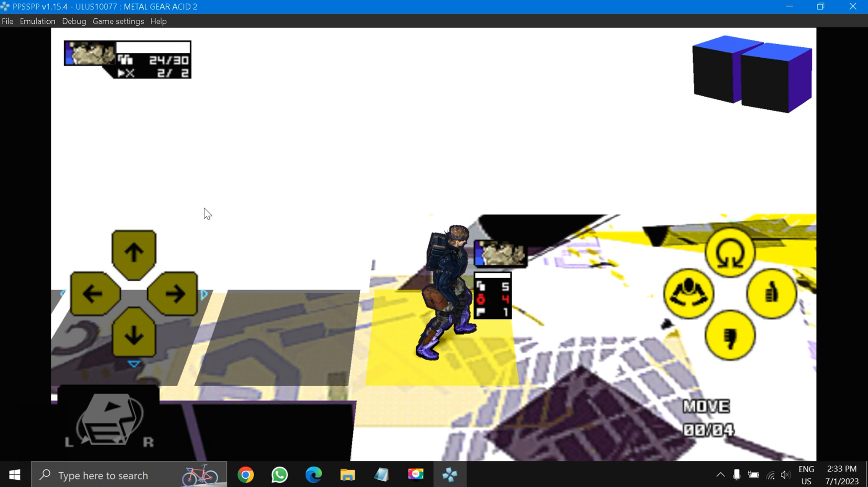
mouse_move(234, 314)
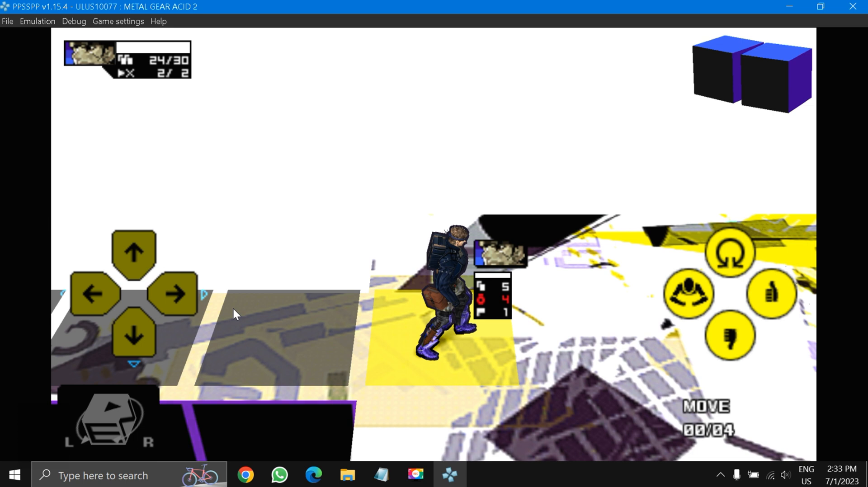
mouse_move(36, 435)
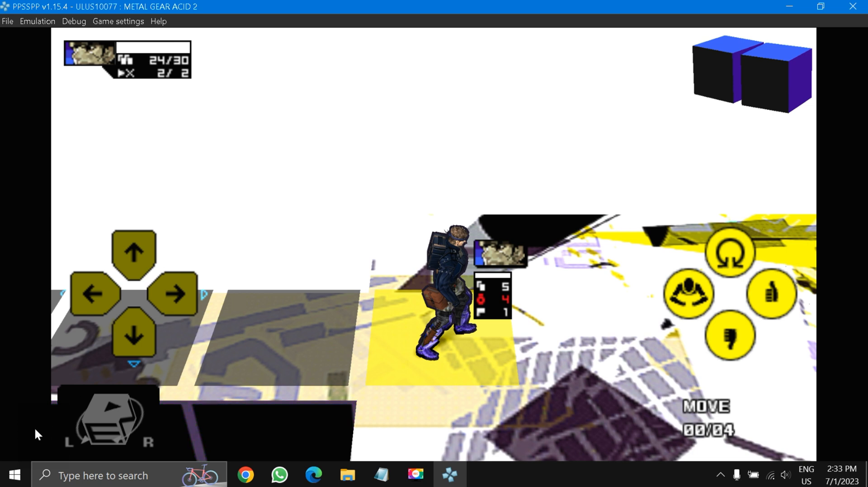